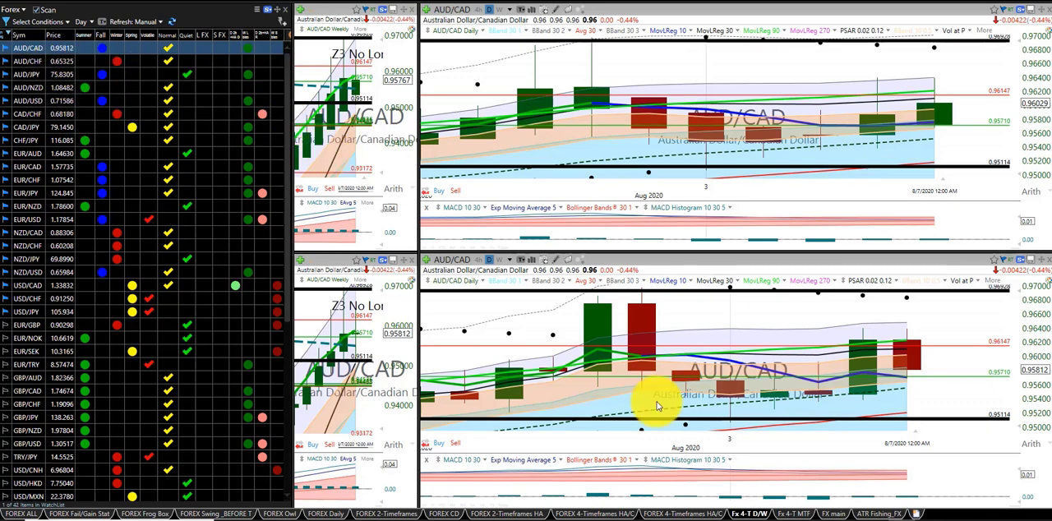
{"action": "mouse_move", "coordinate": [732, 425]}
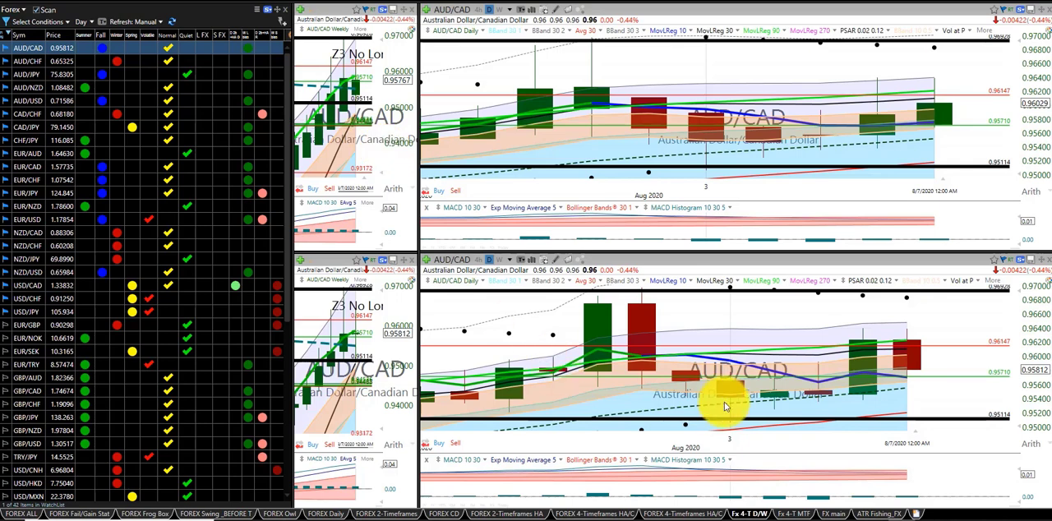
{"action": "mouse_move", "coordinate": [772, 382]}
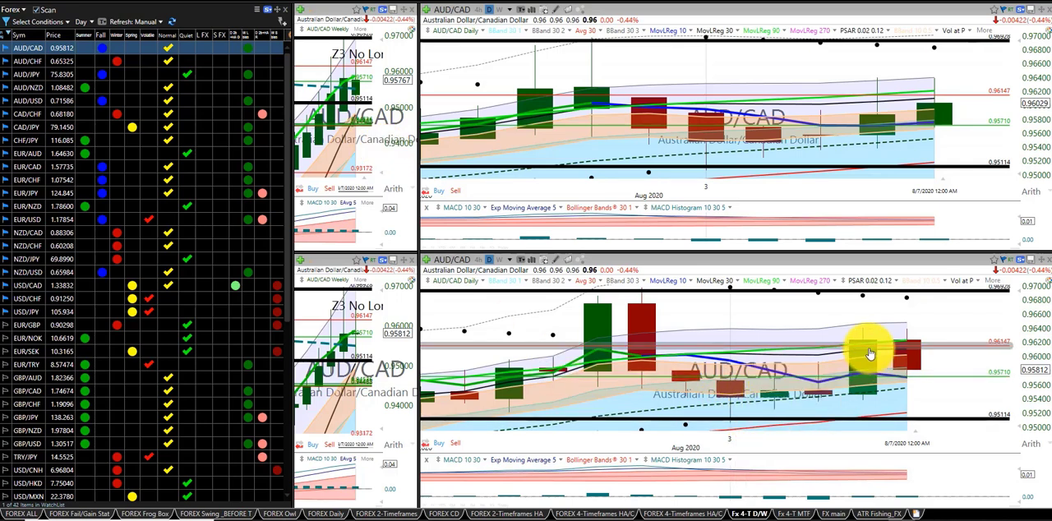
{"action": "mouse_move", "coordinate": [866, 351]}
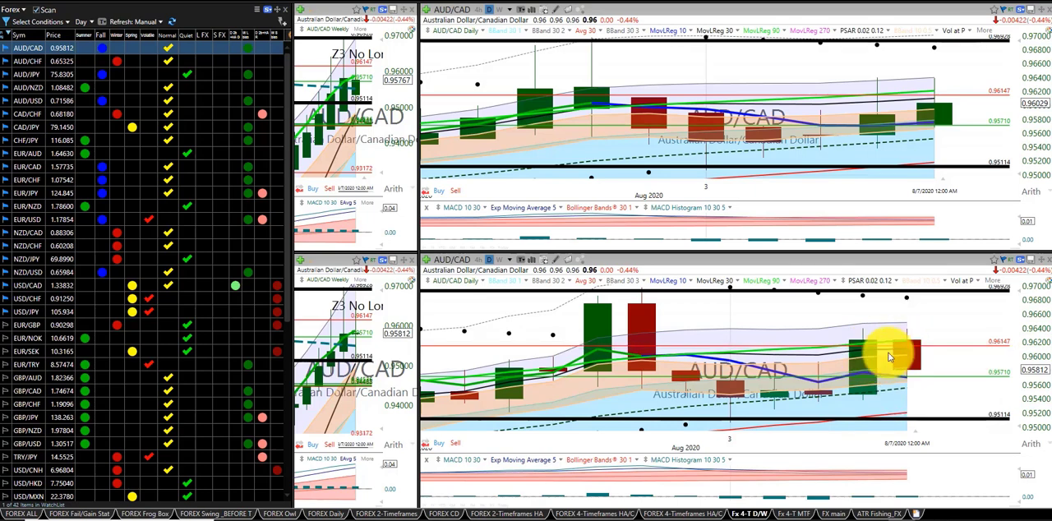
- Load AUD/CHF, then AUD/JPY, and show the lower AUD/JPY chart on 4-hour bars
{"action": "left_click", "coordinate": [28, 61]}
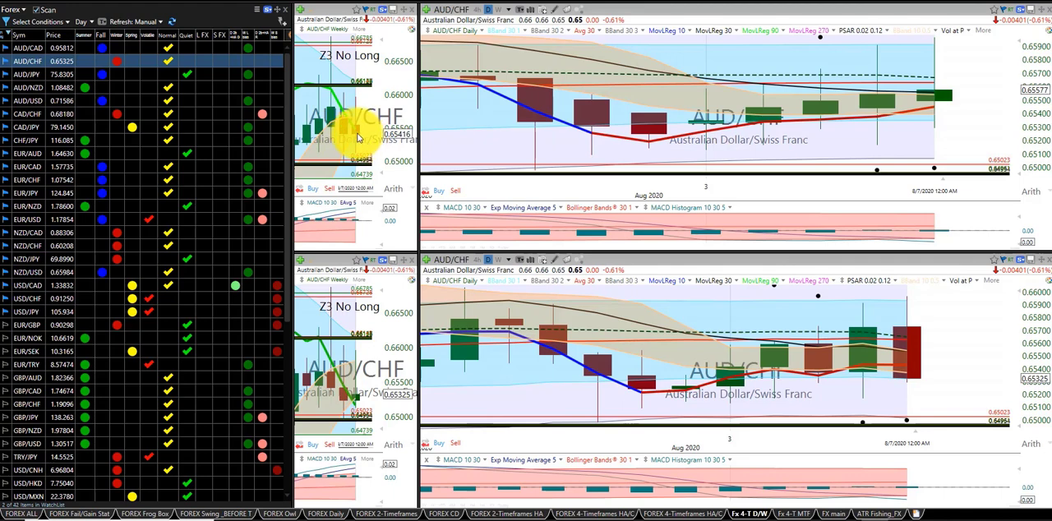
{"action": "mouse_move", "coordinate": [343, 122]}
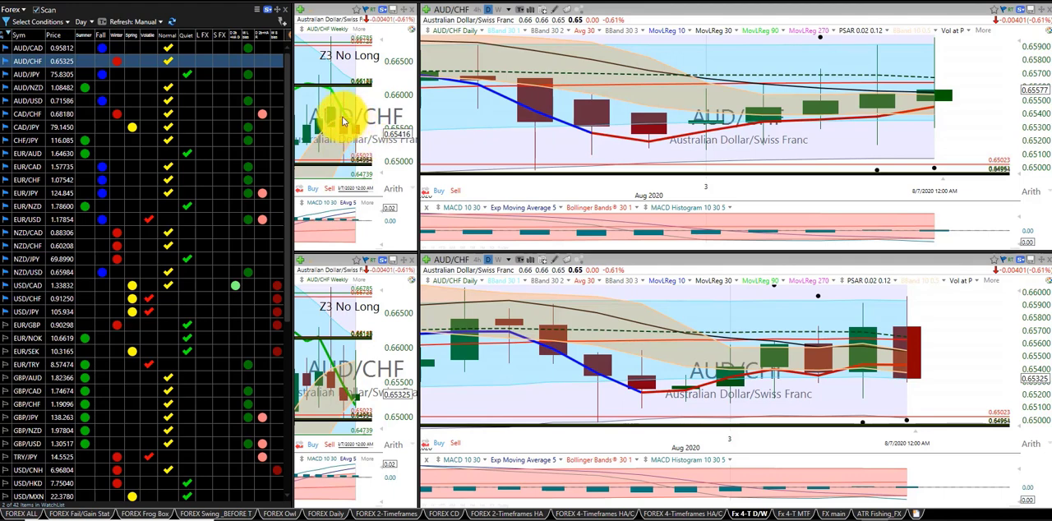
{"action": "left_click", "coordinate": [27, 74]}
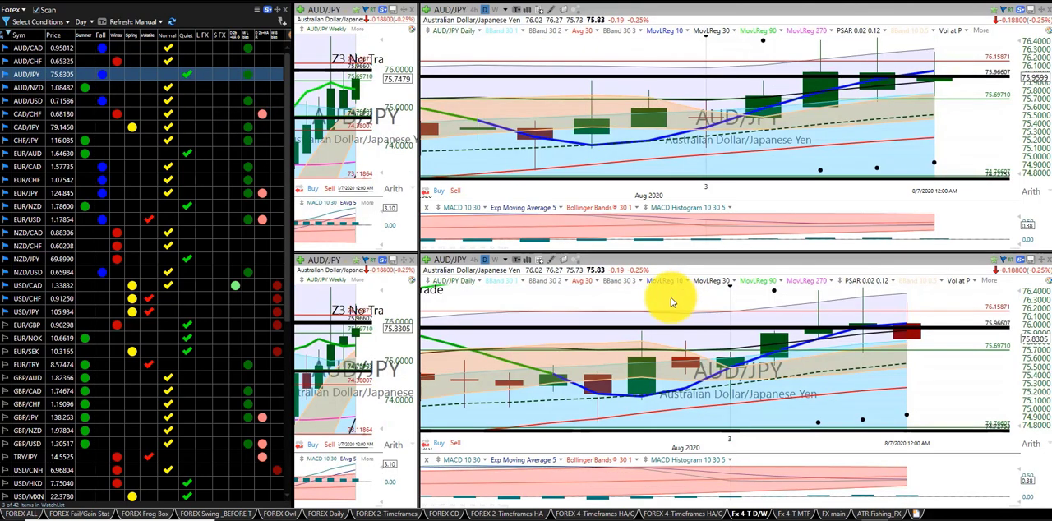
{"action": "mouse_move", "coordinate": [725, 361]}
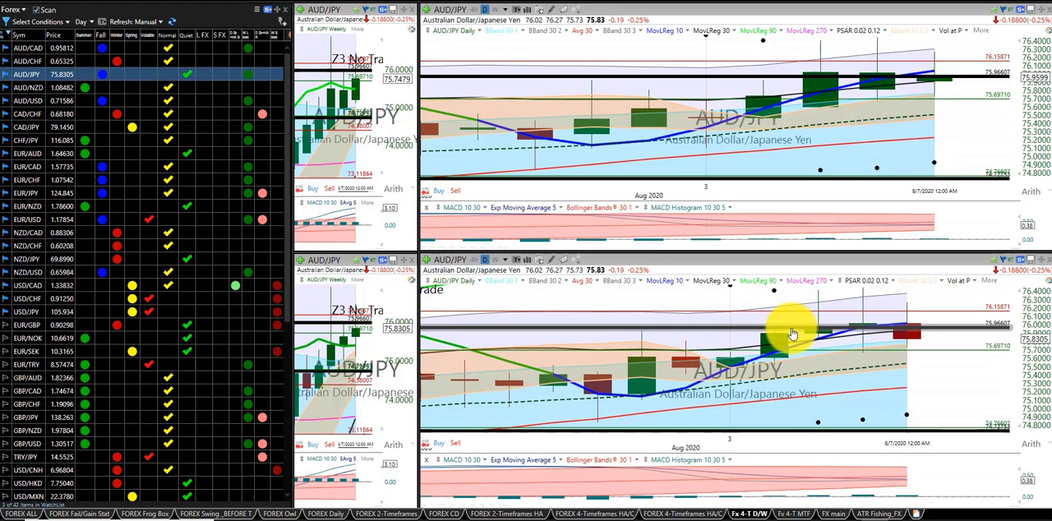
{"action": "mouse_move", "coordinate": [820, 318]}
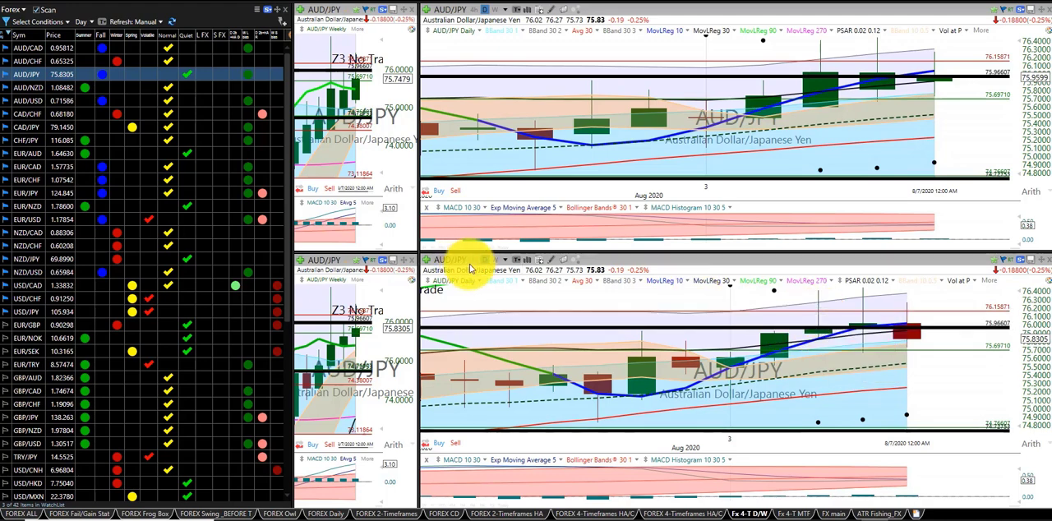
{"action": "left_click", "coordinate": [474, 260]}
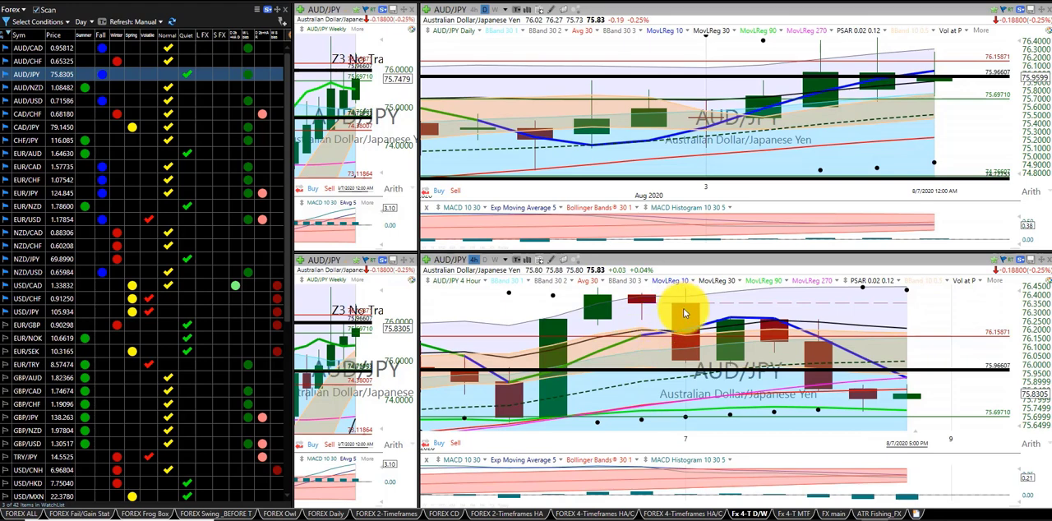
{"action": "mouse_move", "coordinate": [645, 333]}
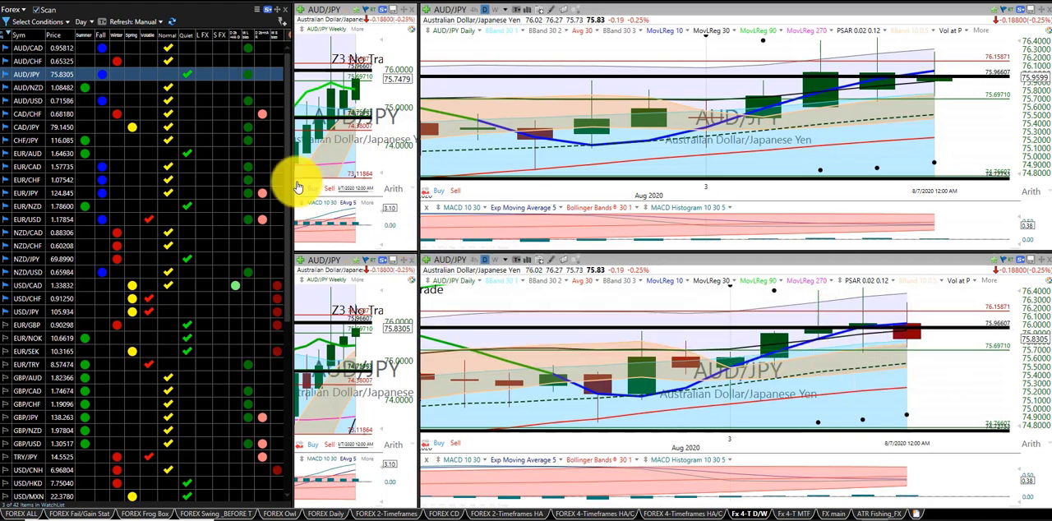
- Load the AUD/NZD weekly and daily charts from the watchlist
{"action": "left_click", "coordinate": [26, 87]}
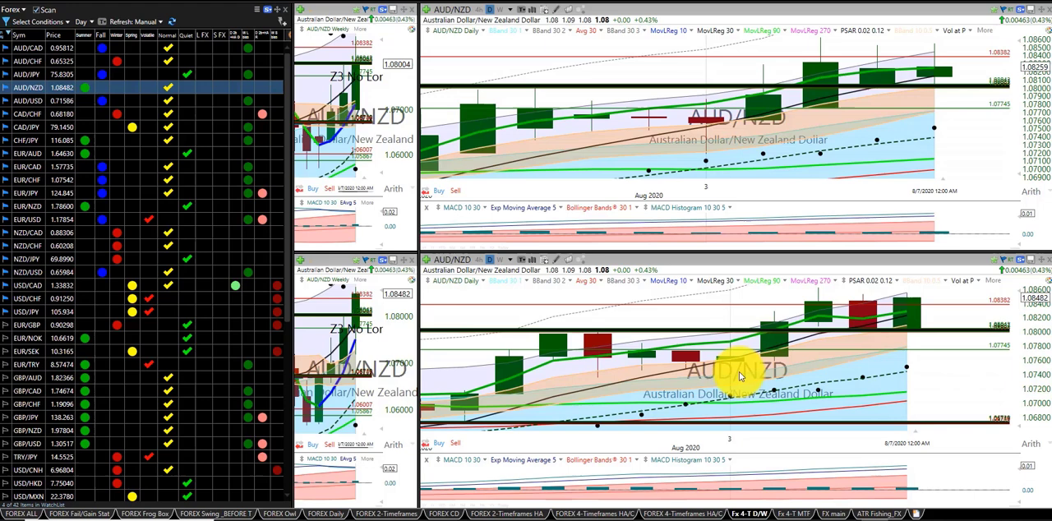
{"action": "mouse_move", "coordinate": [695, 357]}
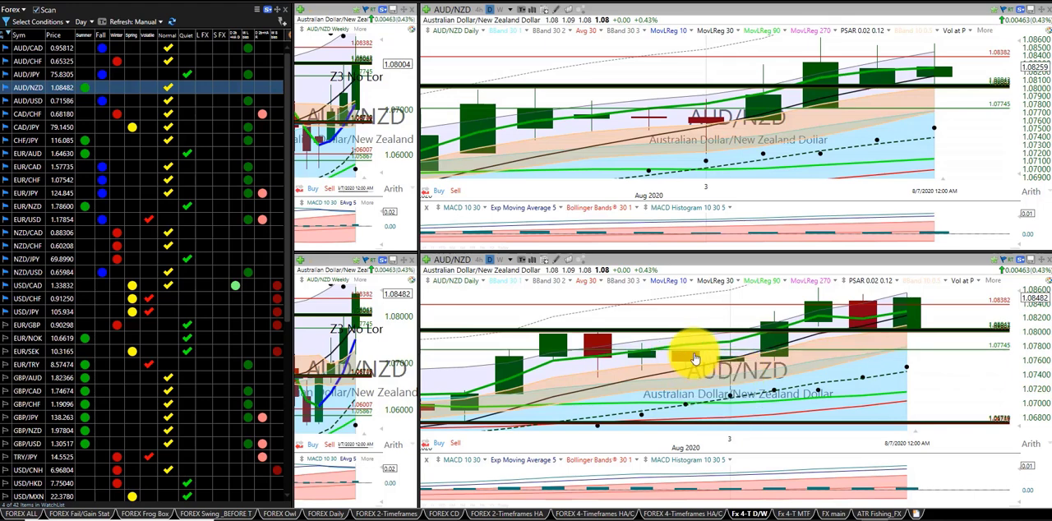
{"action": "mouse_move", "coordinate": [727, 354]}
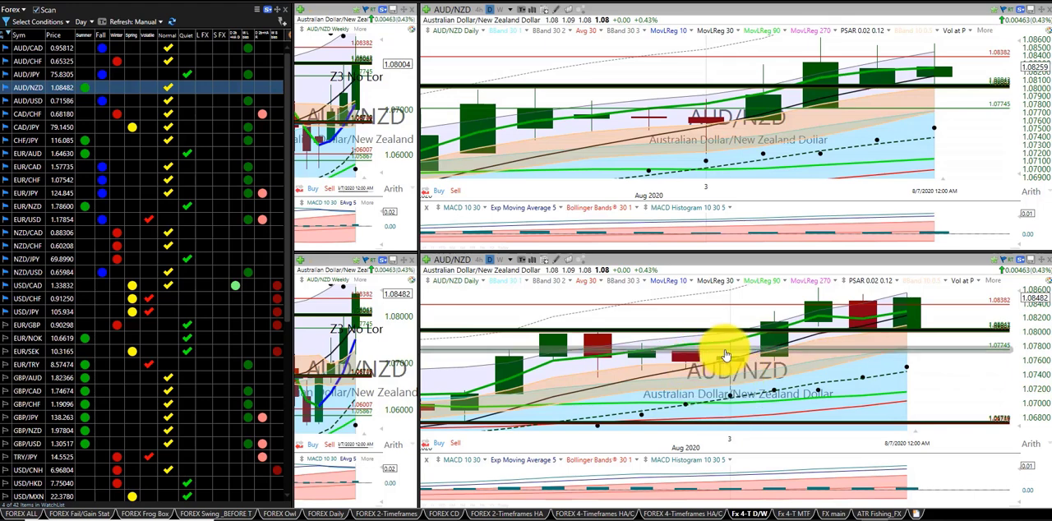
{"action": "mouse_move", "coordinate": [633, 298]}
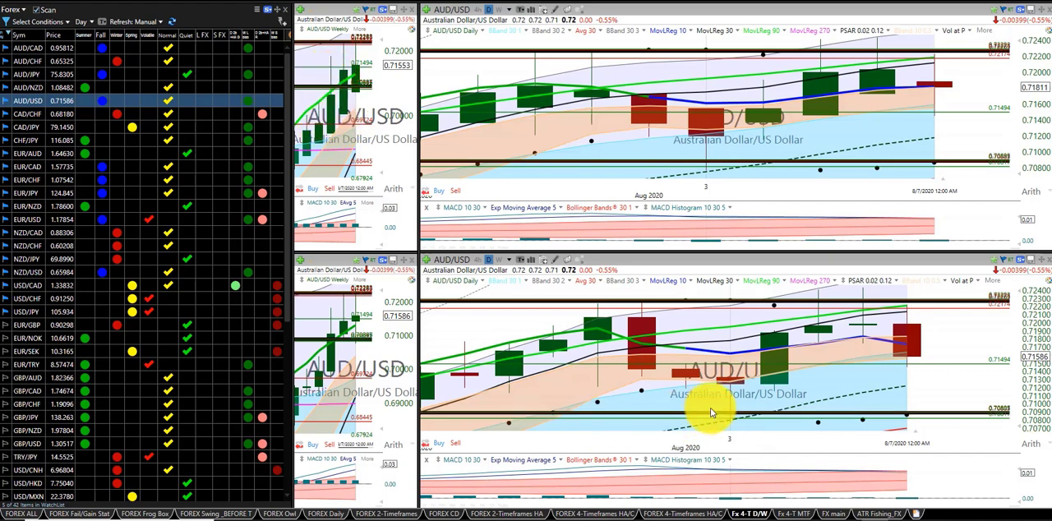
{"action": "mouse_move", "coordinate": [725, 415]}
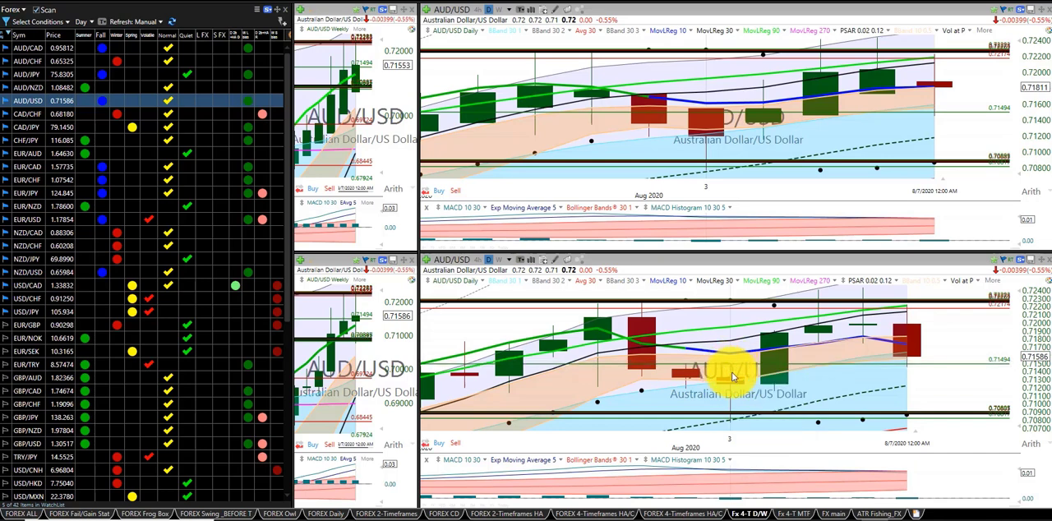
{"action": "mouse_move", "coordinate": [596, 331]}
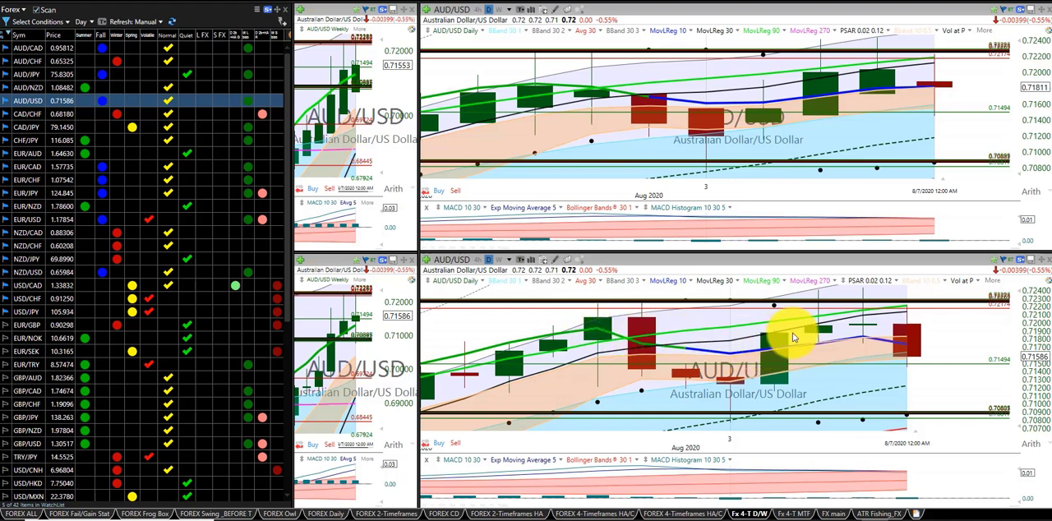
{"action": "mouse_move", "coordinate": [821, 318]}
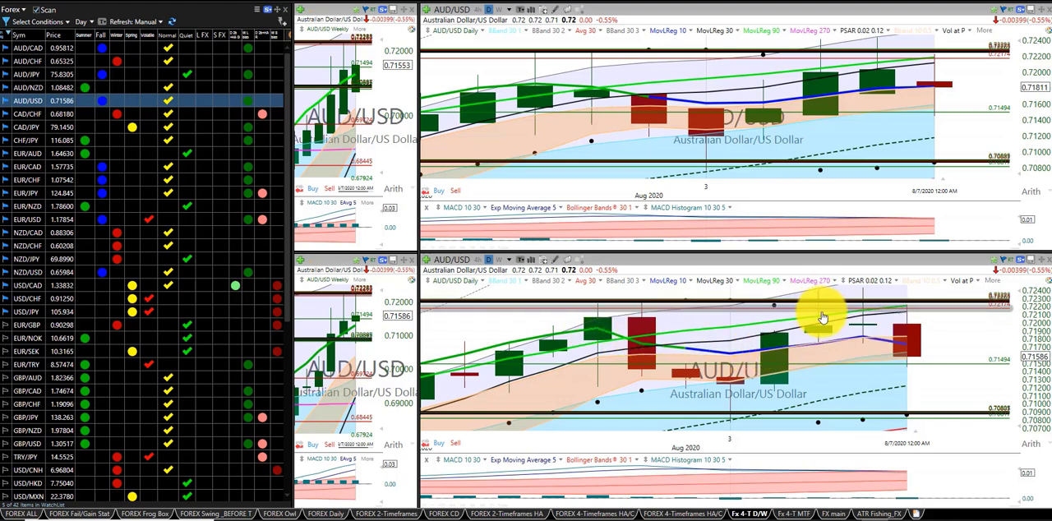
{"action": "mouse_move", "coordinate": [822, 320]}
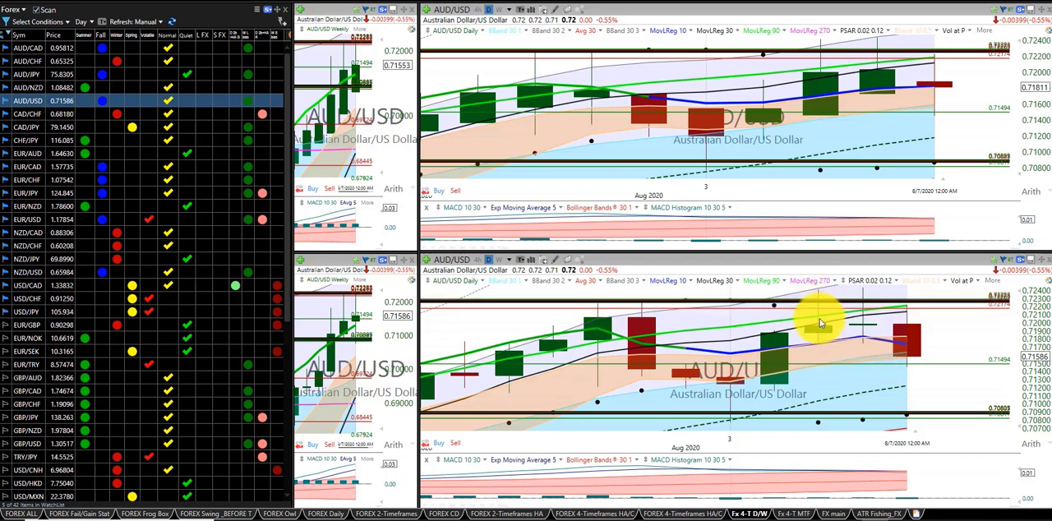
{"action": "mouse_move", "coordinate": [819, 316]}
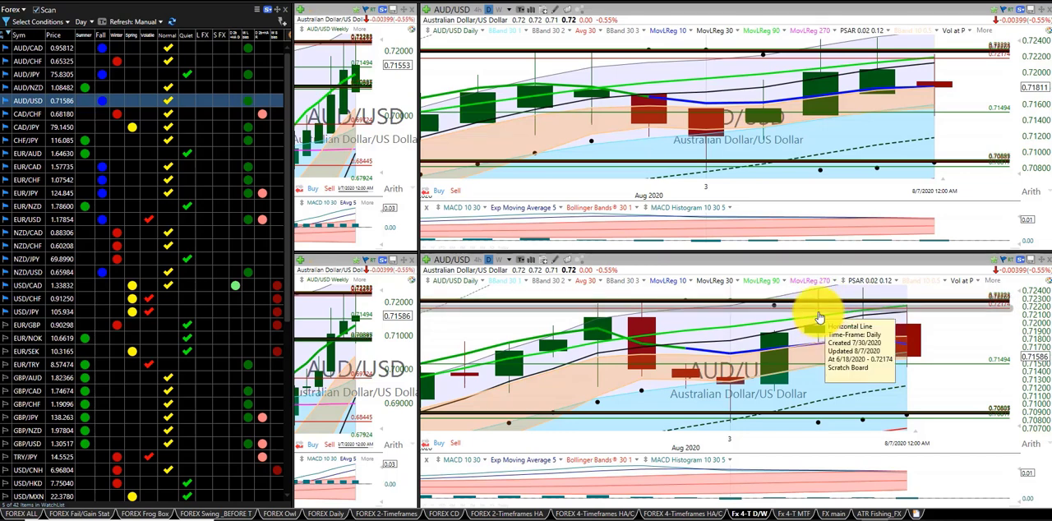
{"action": "mouse_move", "coordinate": [832, 337]}
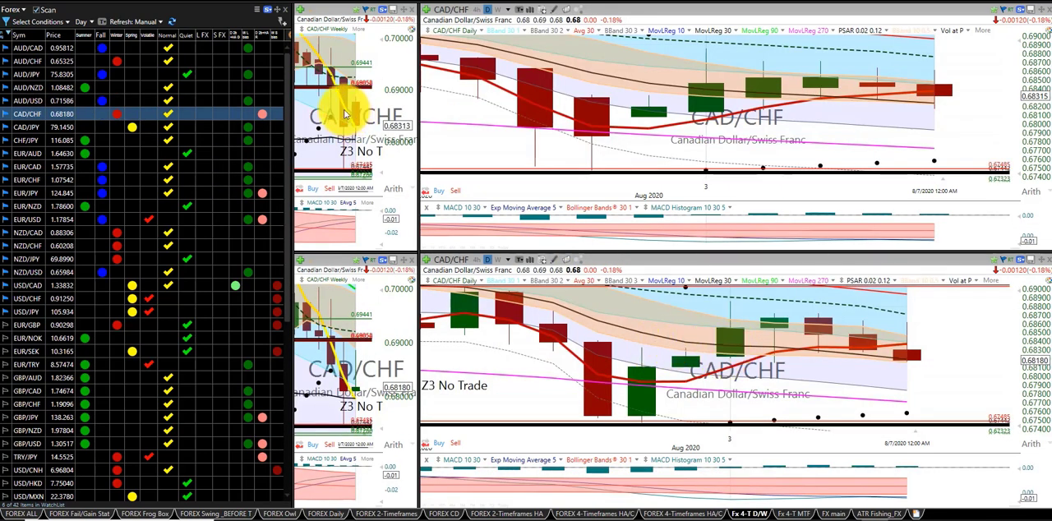
- Switch the linked chart panes to CAD/JPY from the watchlist
{"action": "left_click", "coordinate": [27, 127]}
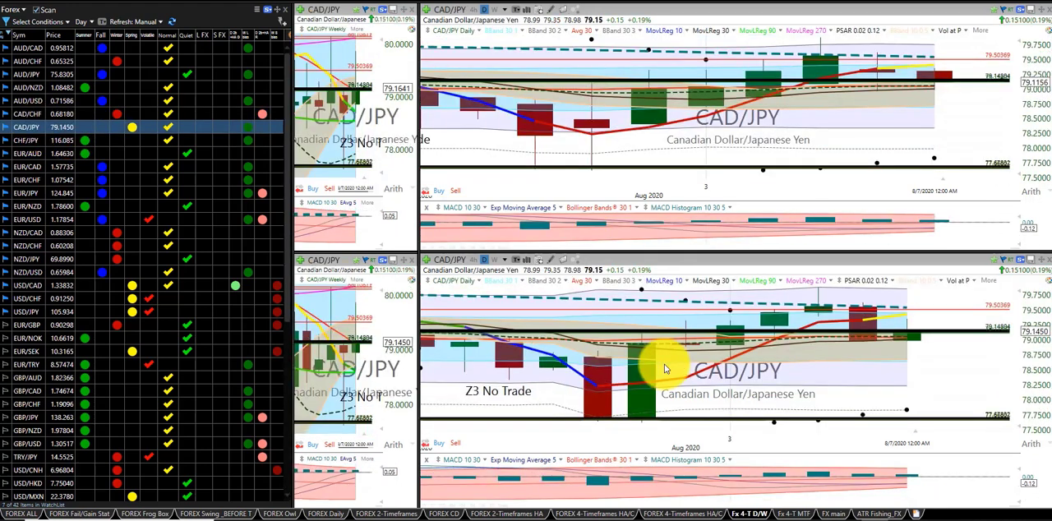
{"action": "mouse_move", "coordinate": [717, 341]}
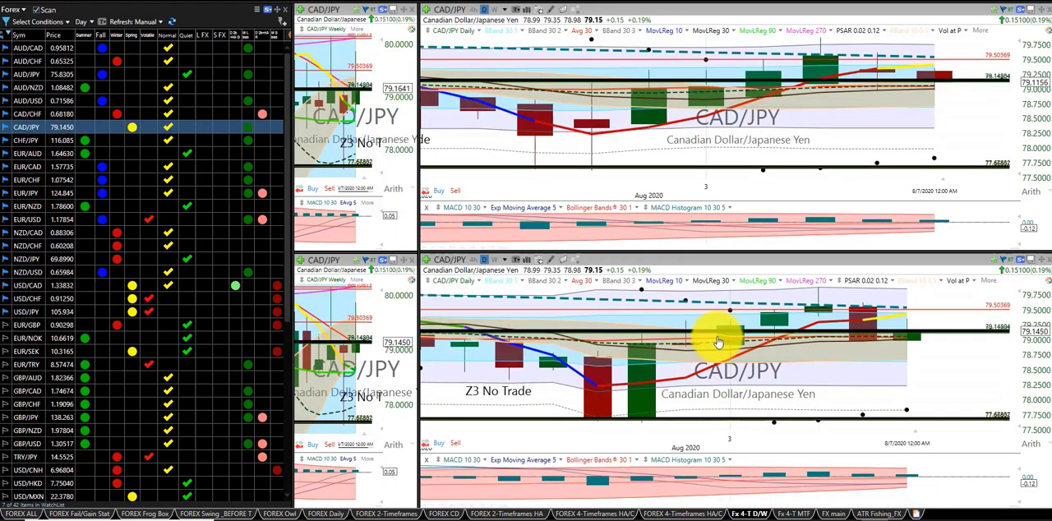
{"action": "mouse_move", "coordinate": [817, 319]}
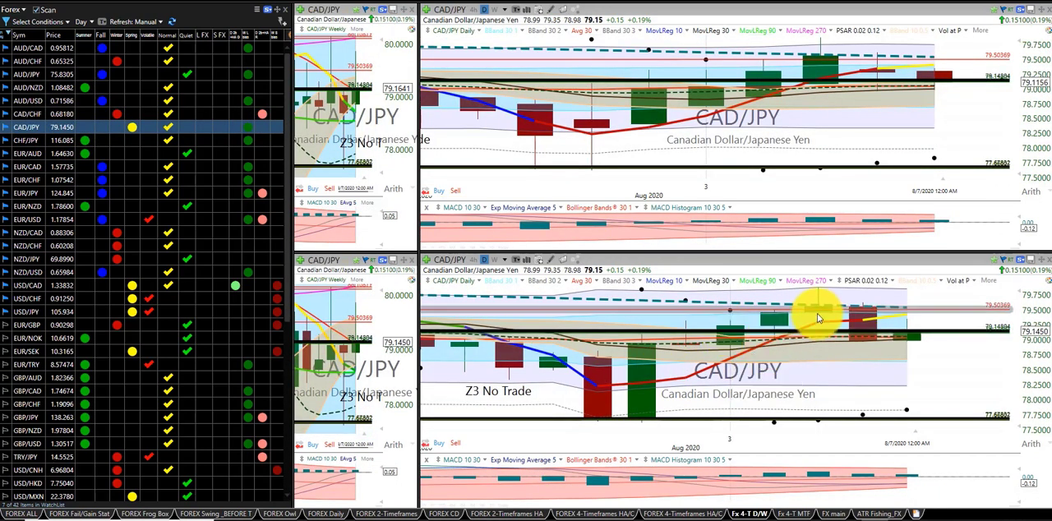
{"action": "mouse_move", "coordinate": [812, 316]}
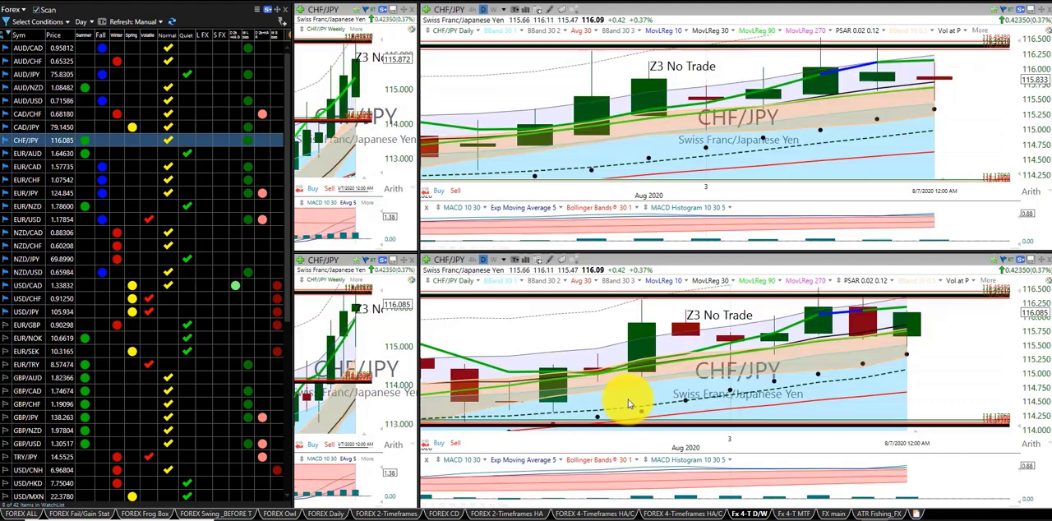
{"action": "mouse_move", "coordinate": [884, 319]}
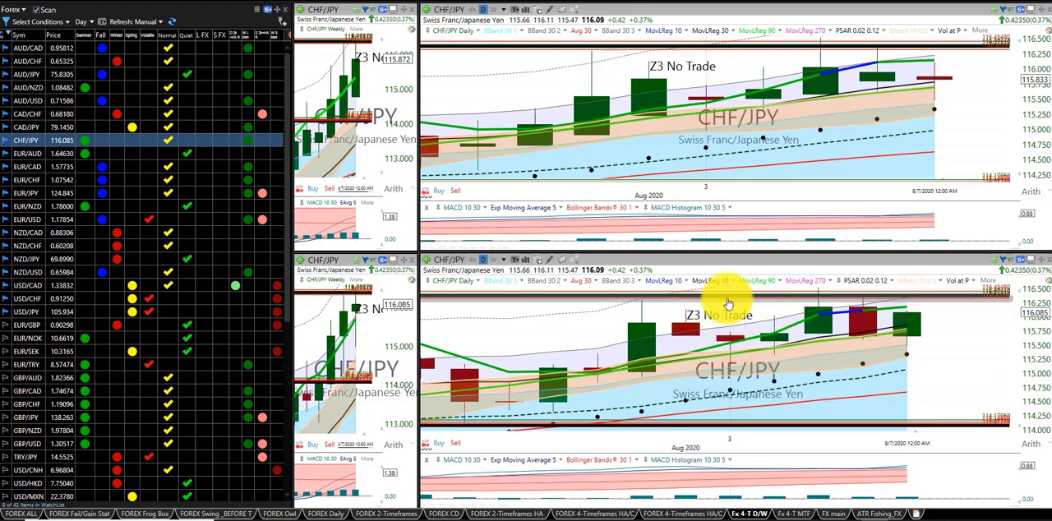
{"action": "mouse_move", "coordinate": [747, 333]}
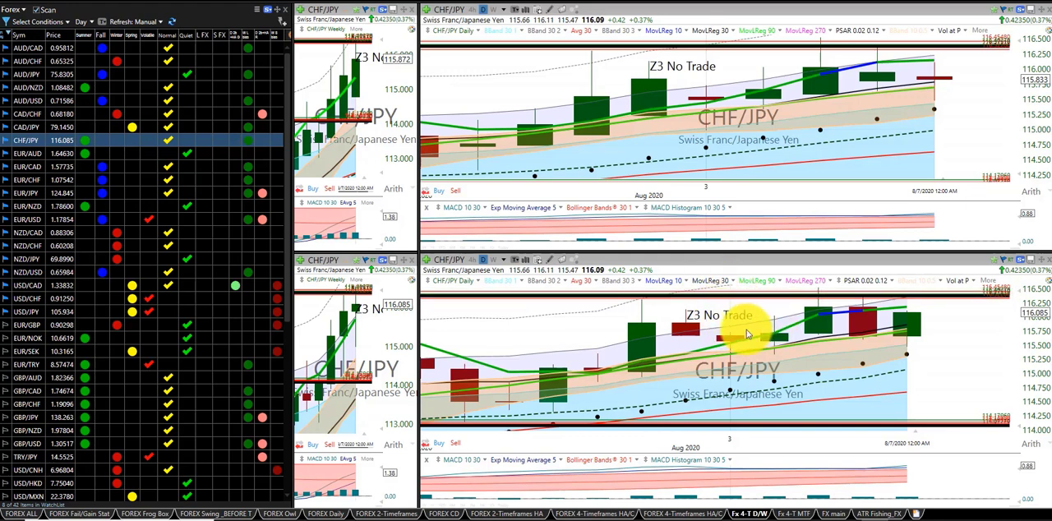
{"action": "mouse_move", "coordinate": [759, 321]}
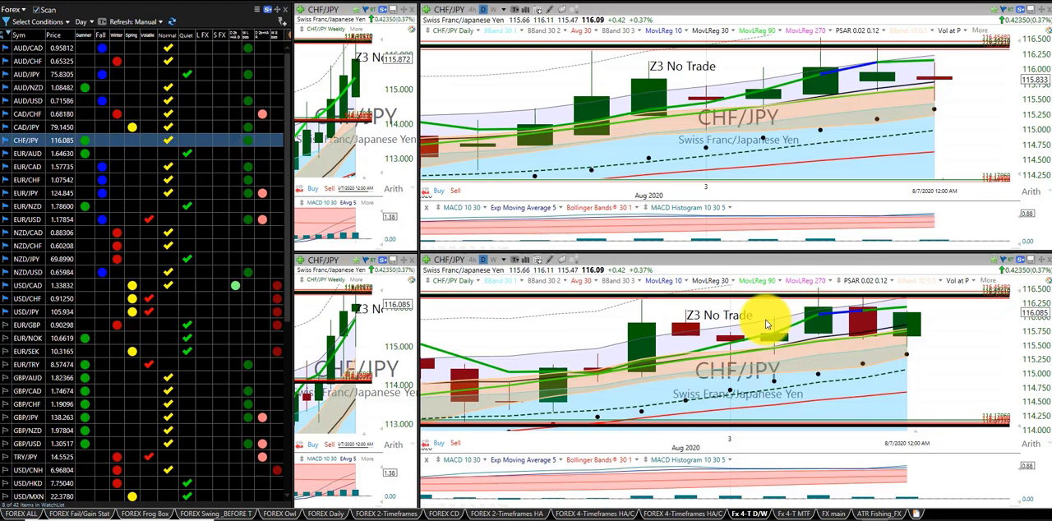
- Show the EUR/AUD charts, then switch the panes to EUR/CAD
{"action": "left_click", "coordinate": [27, 153]}
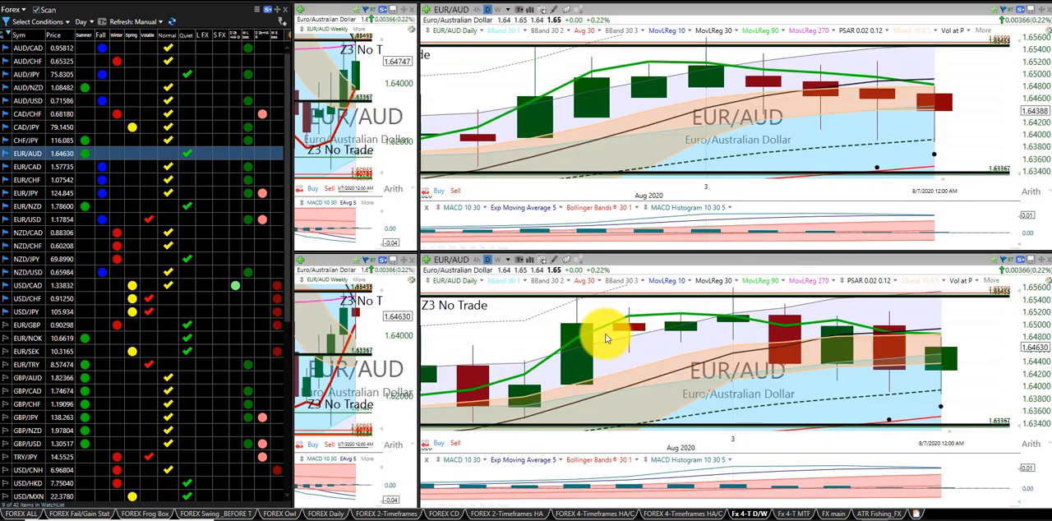
{"action": "mouse_move", "coordinate": [727, 320]}
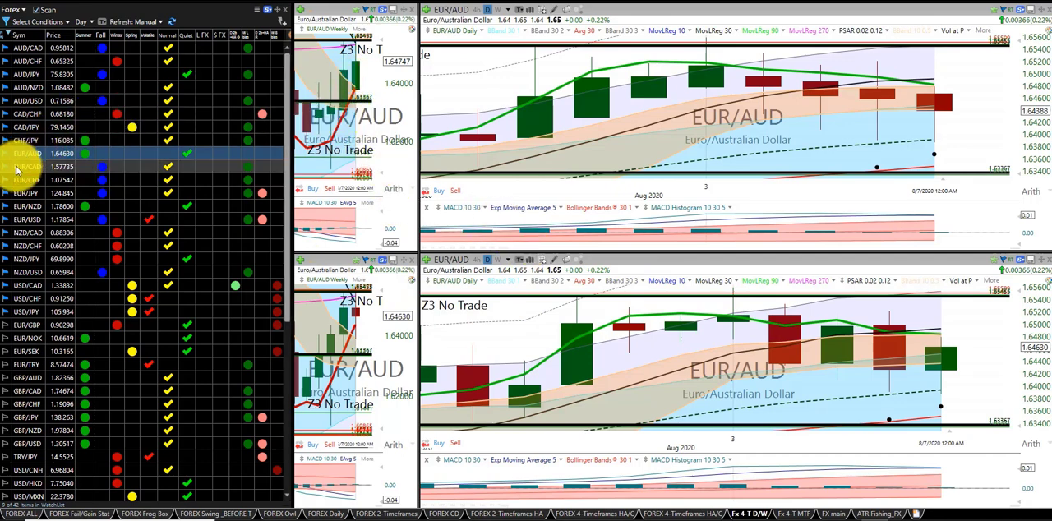
{"action": "left_click", "coordinate": [27, 167]}
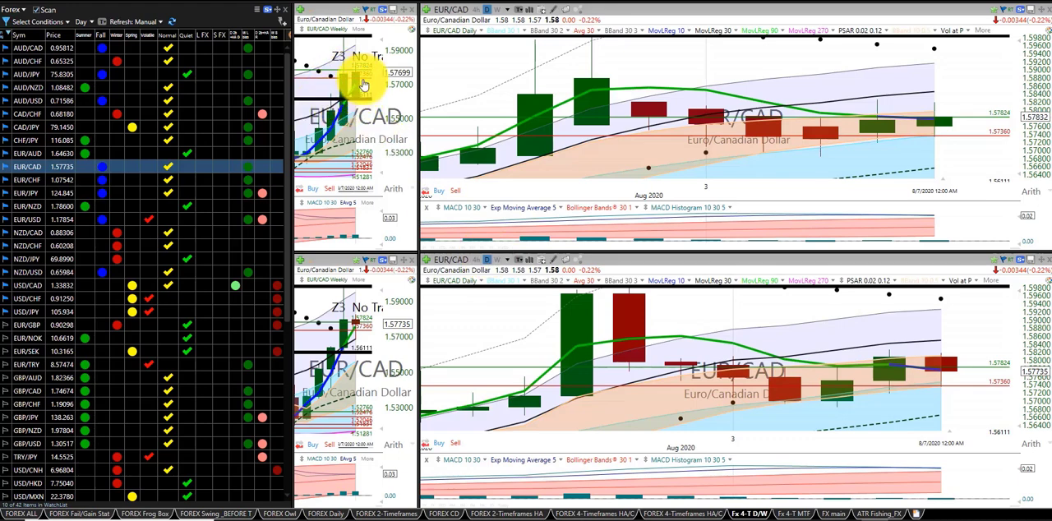
{"action": "mouse_move", "coordinate": [349, 96]}
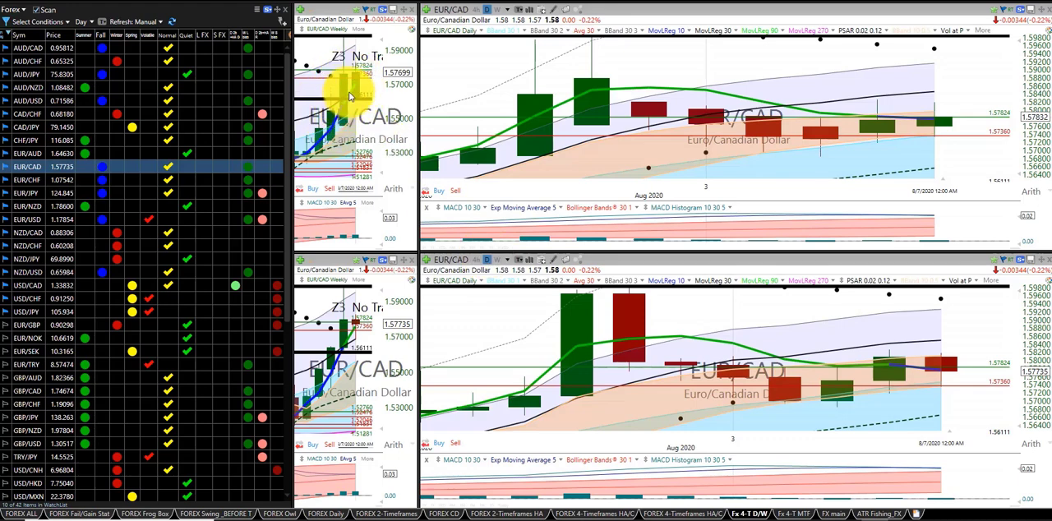
{"action": "mouse_move", "coordinate": [624, 378]}
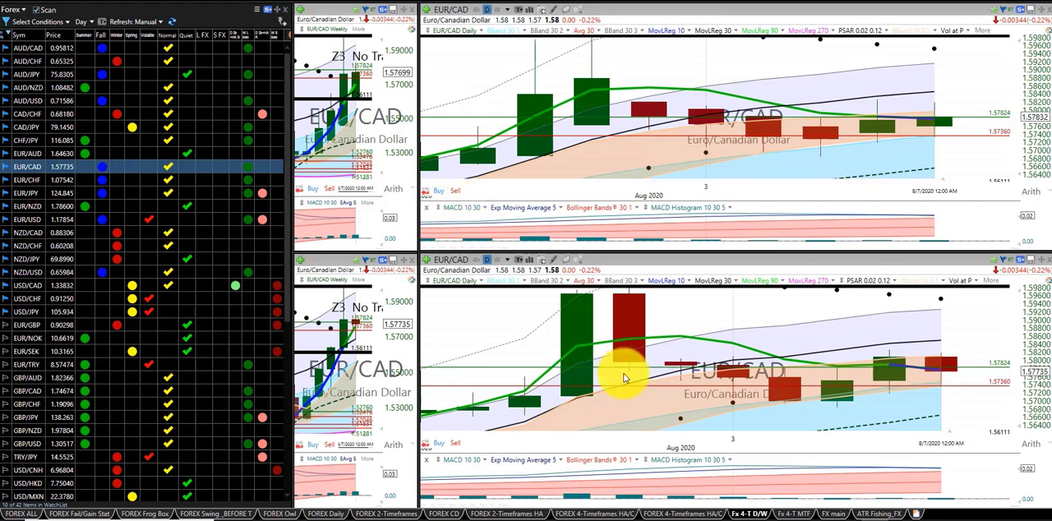
{"action": "mouse_move", "coordinate": [809, 392]}
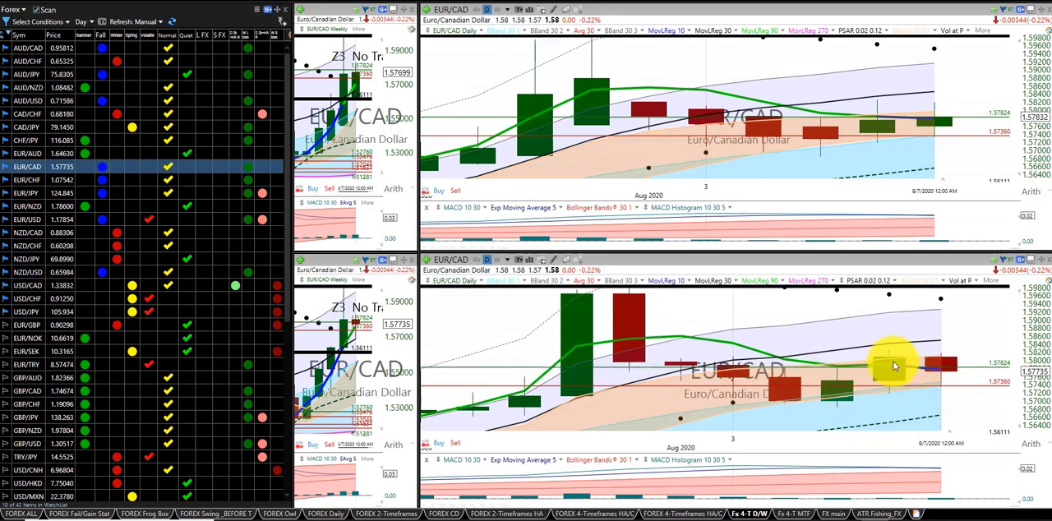
{"action": "mouse_move", "coordinate": [920, 381]}
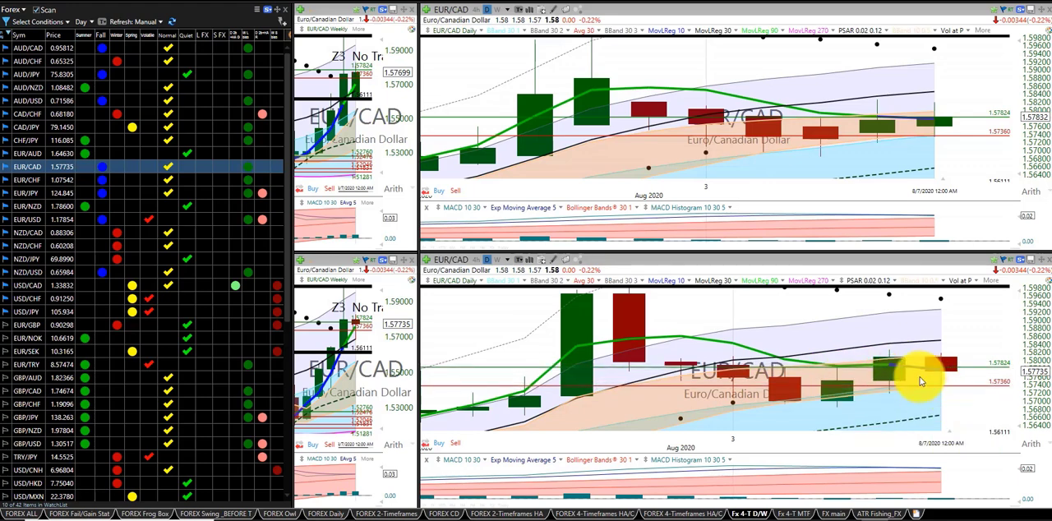
{"action": "mouse_move", "coordinate": [838, 345]}
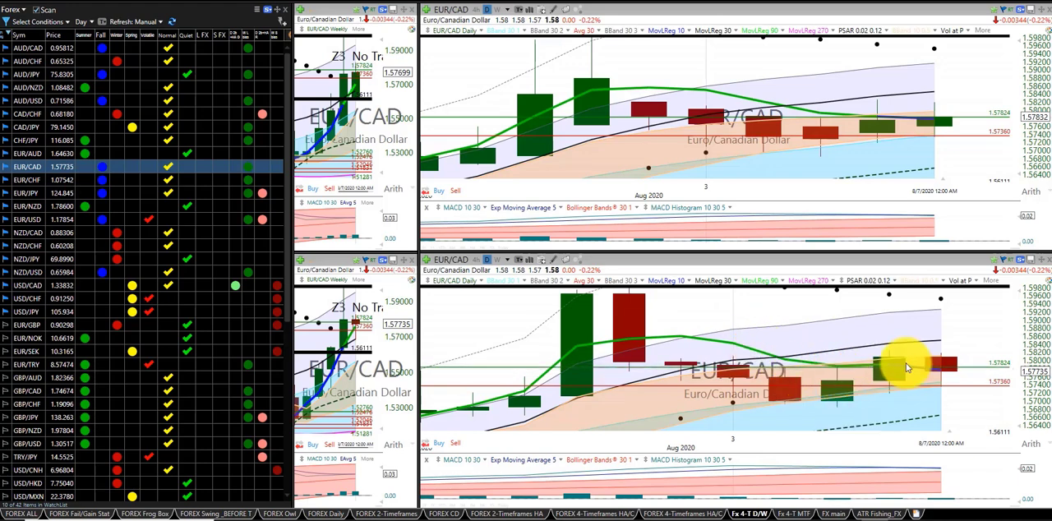
{"action": "mouse_move", "coordinate": [847, 285]}
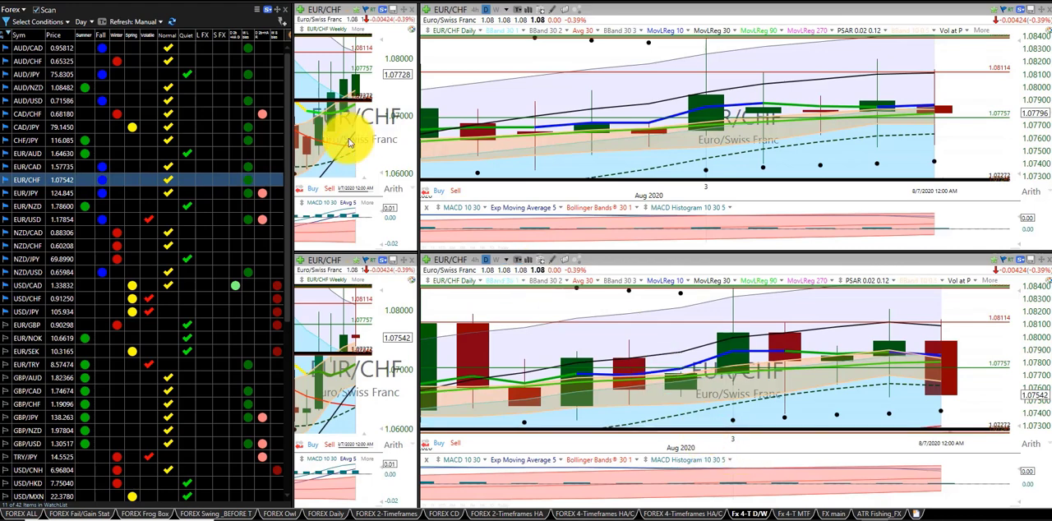
{"action": "mouse_move", "coordinate": [333, 115]}
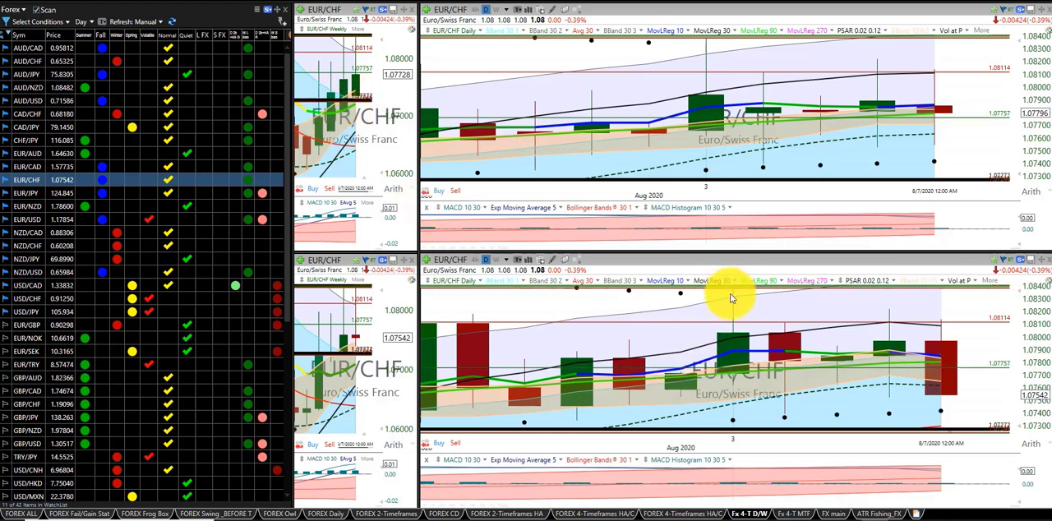
{"action": "mouse_move", "coordinate": [727, 308]}
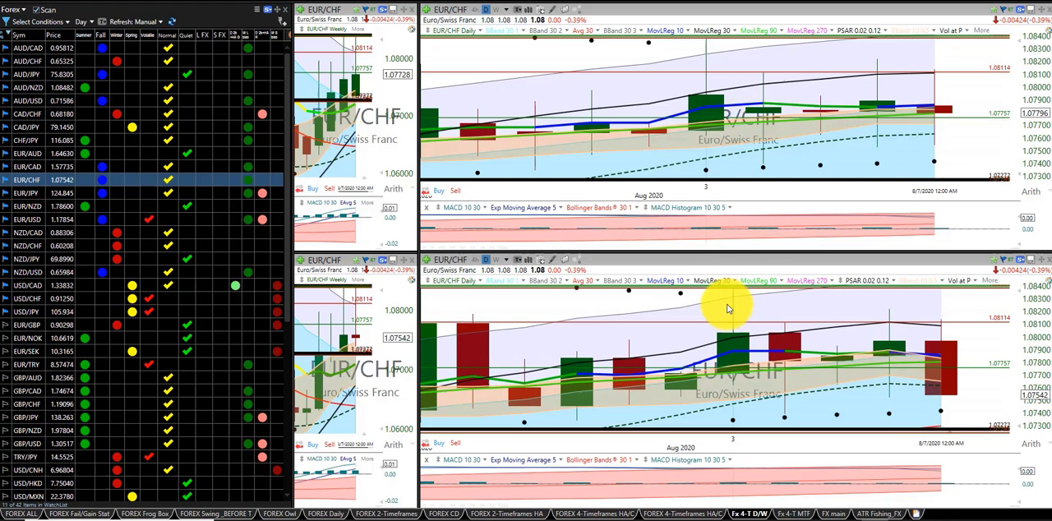
{"action": "mouse_move", "coordinate": [737, 328]}
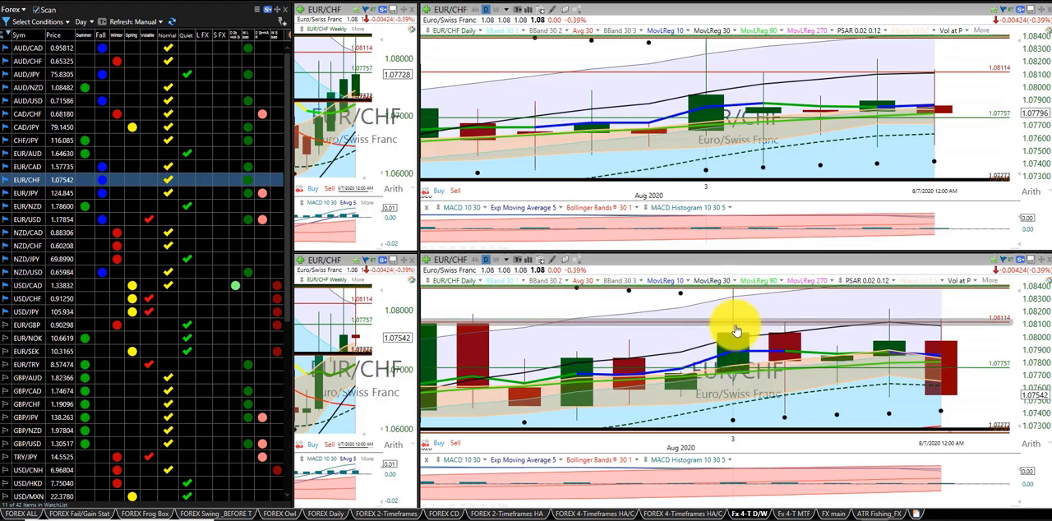
{"action": "mouse_move", "coordinate": [737, 295]}
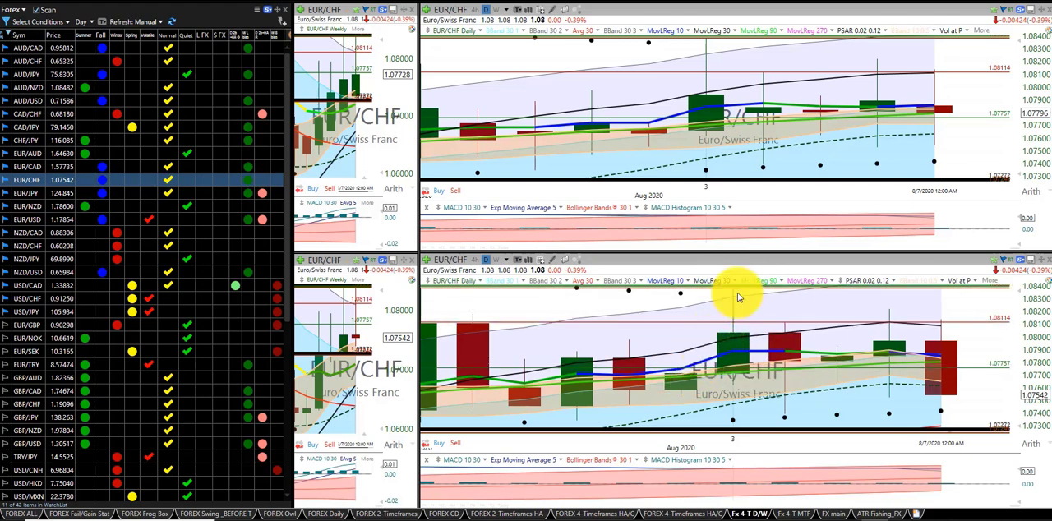
{"action": "mouse_move", "coordinate": [737, 305]}
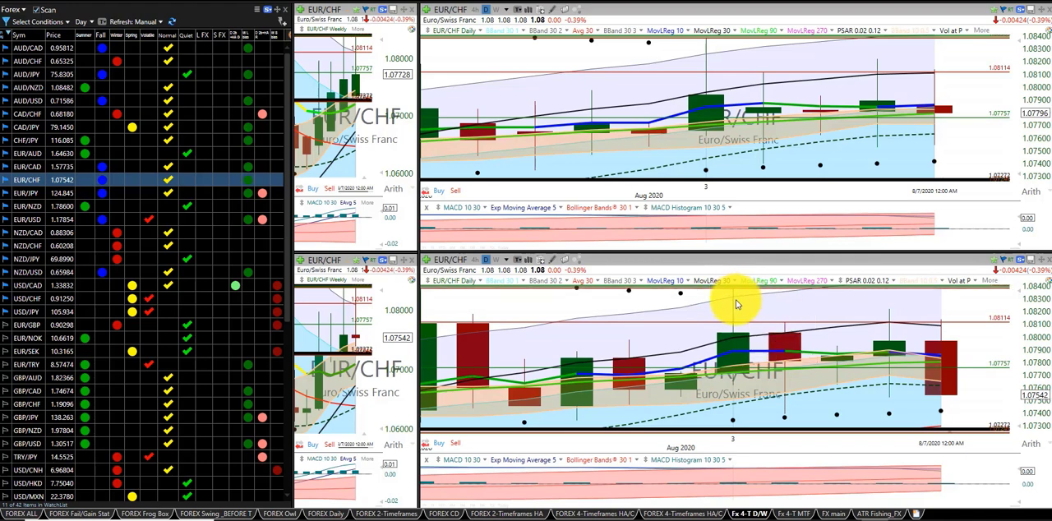
{"action": "mouse_move", "coordinate": [705, 312]}
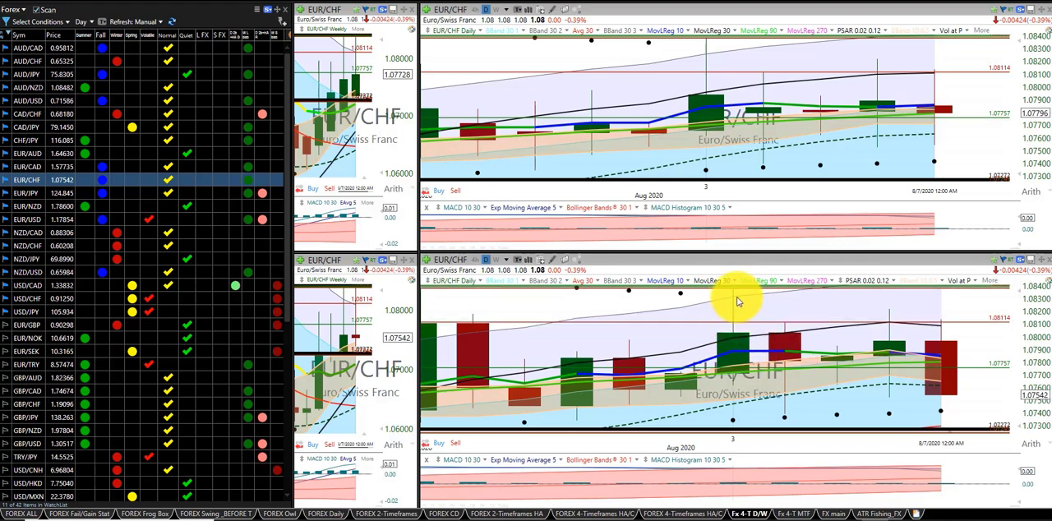
{"action": "mouse_move", "coordinate": [733, 311]}
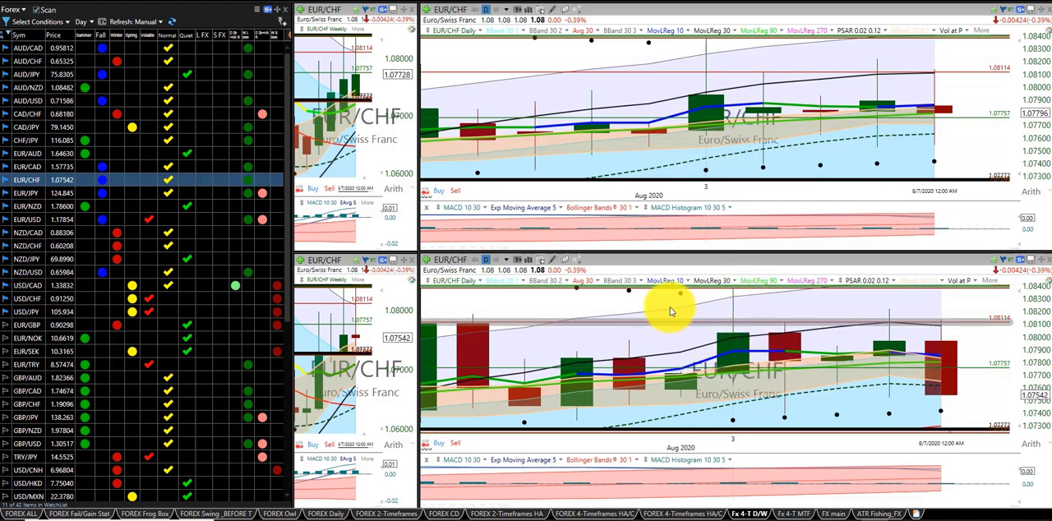
- Switch the weekly and daily chart panes to EUR/JPY
{"action": "left_click", "coordinate": [27, 192]}
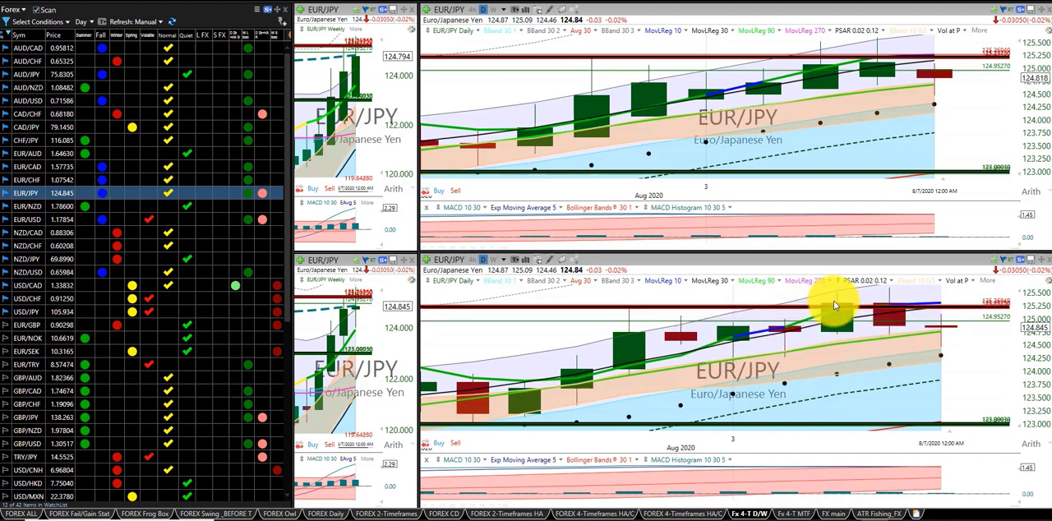
{"action": "mouse_move", "coordinate": [824, 313]}
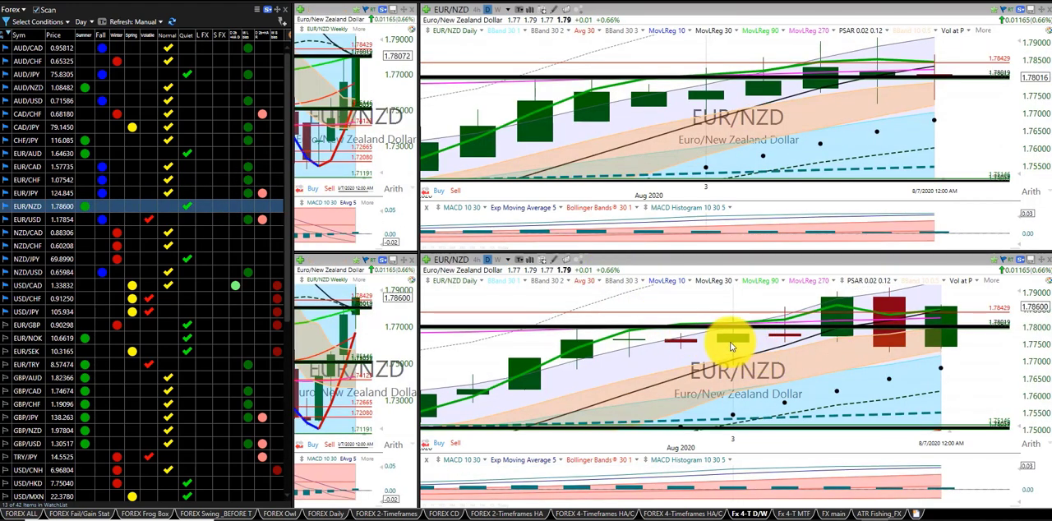
{"action": "mouse_move", "coordinate": [826, 325]}
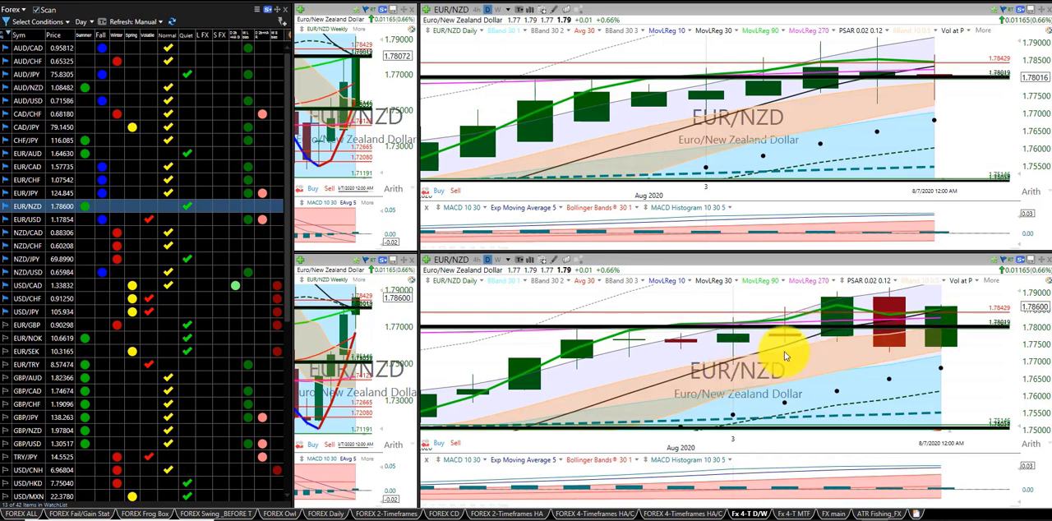
{"action": "mouse_move", "coordinate": [838, 302]}
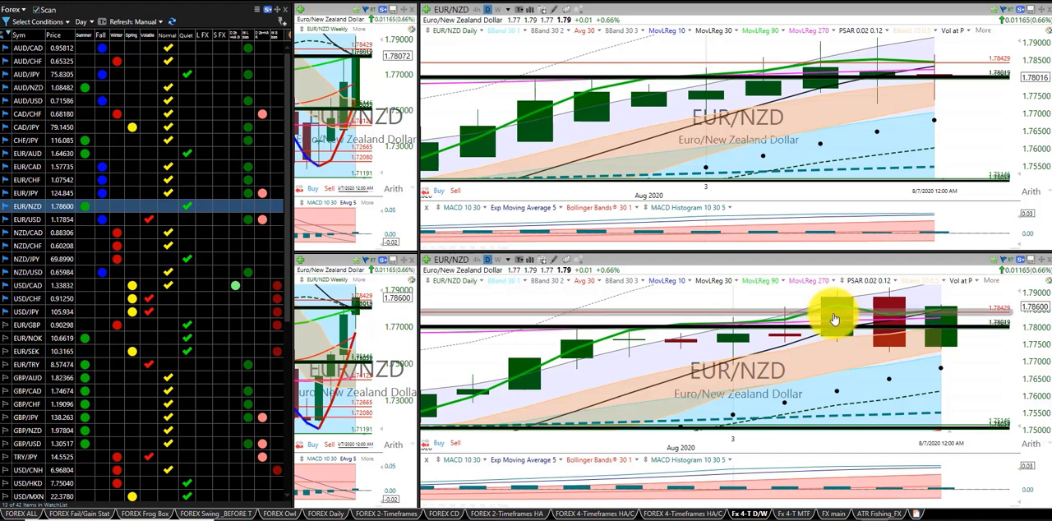
{"action": "mouse_move", "coordinate": [838, 299]}
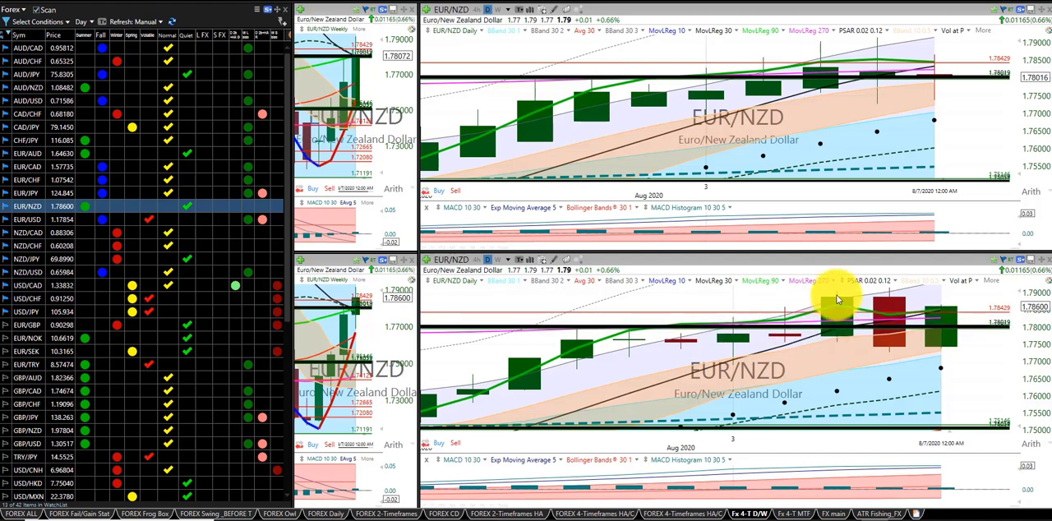
{"action": "mouse_move", "coordinate": [834, 314]}
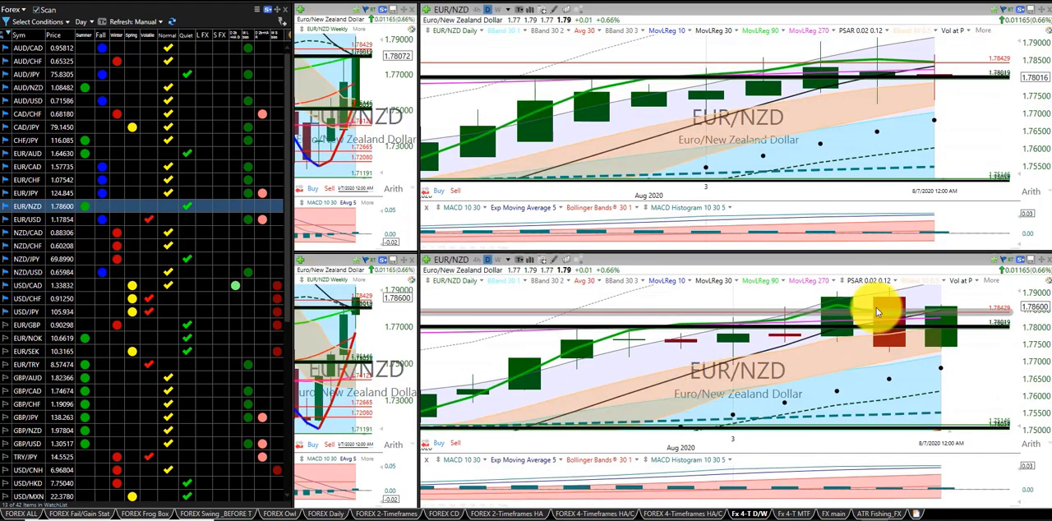
{"action": "mouse_move", "coordinate": [879, 325]}
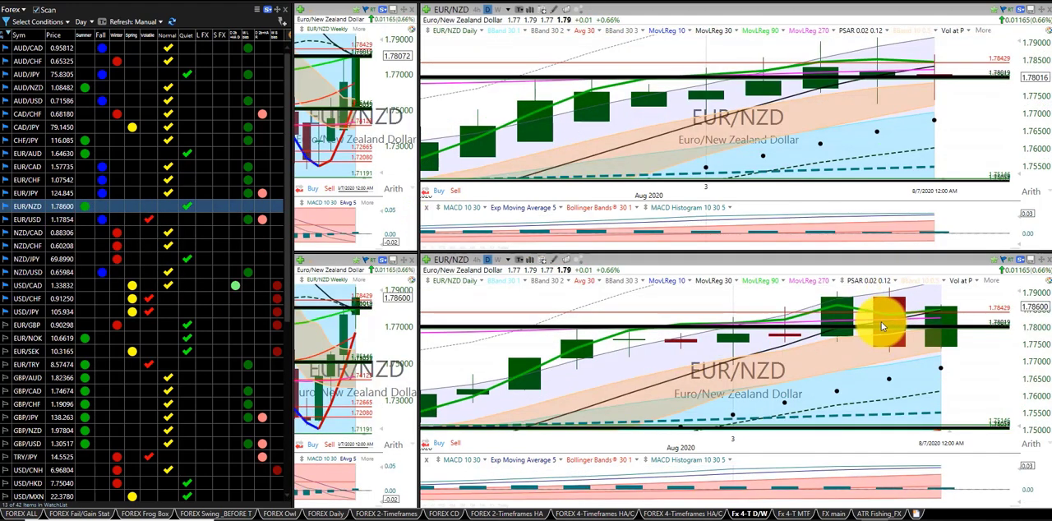
- Switch the weekly and daily chart panes to EUR/USD
{"action": "left_click", "coordinate": [27, 219]}
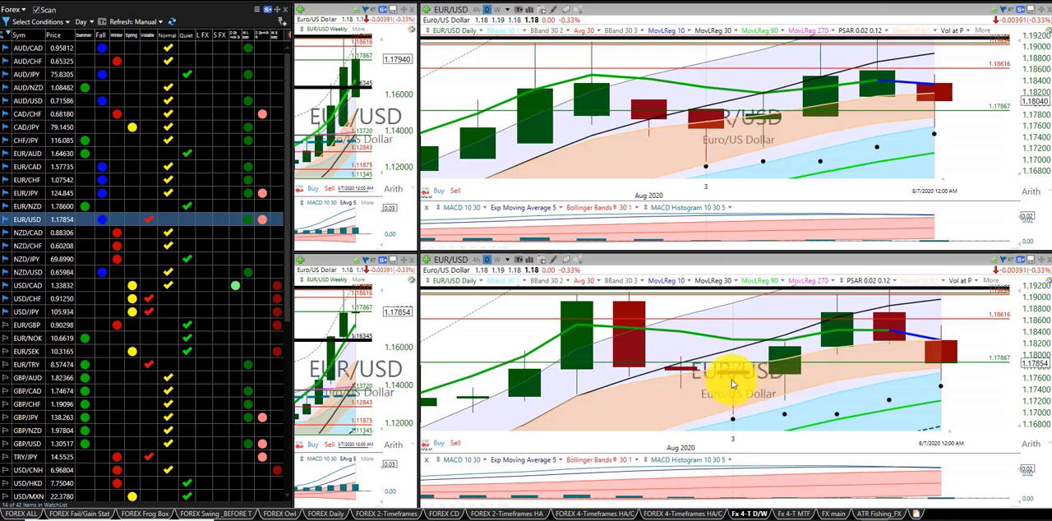
{"action": "mouse_move", "coordinate": [863, 329]}
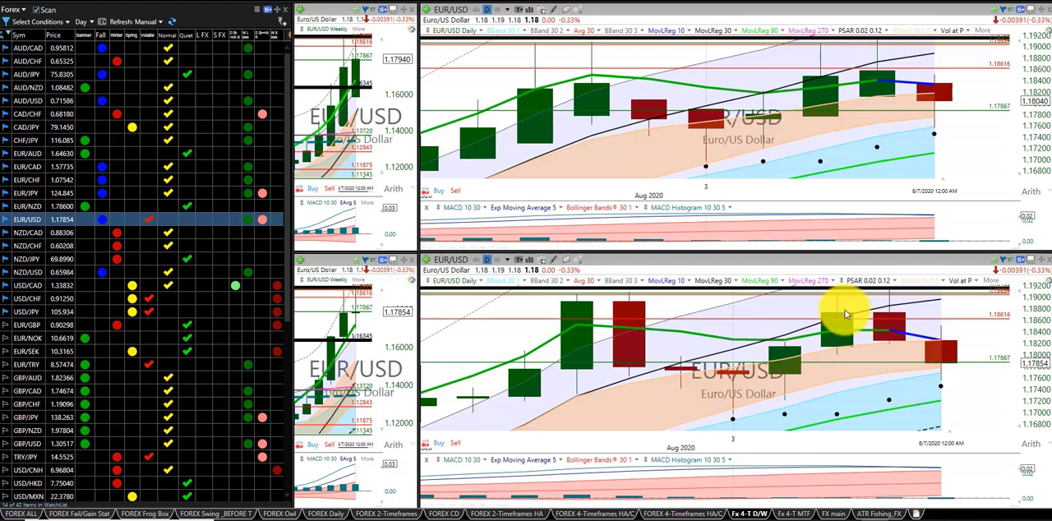
{"action": "mouse_move", "coordinate": [494, 365]}
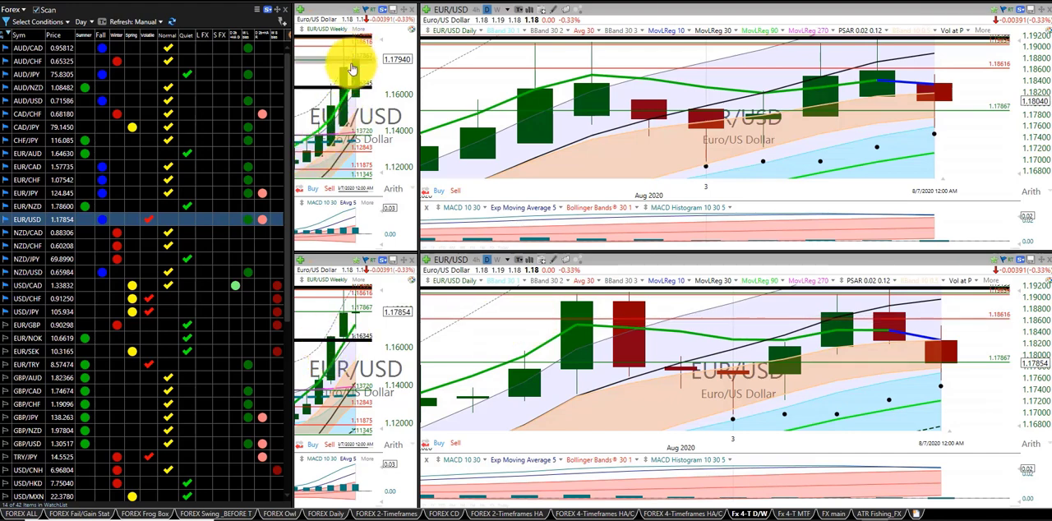
{"action": "mouse_move", "coordinate": [349, 291]}
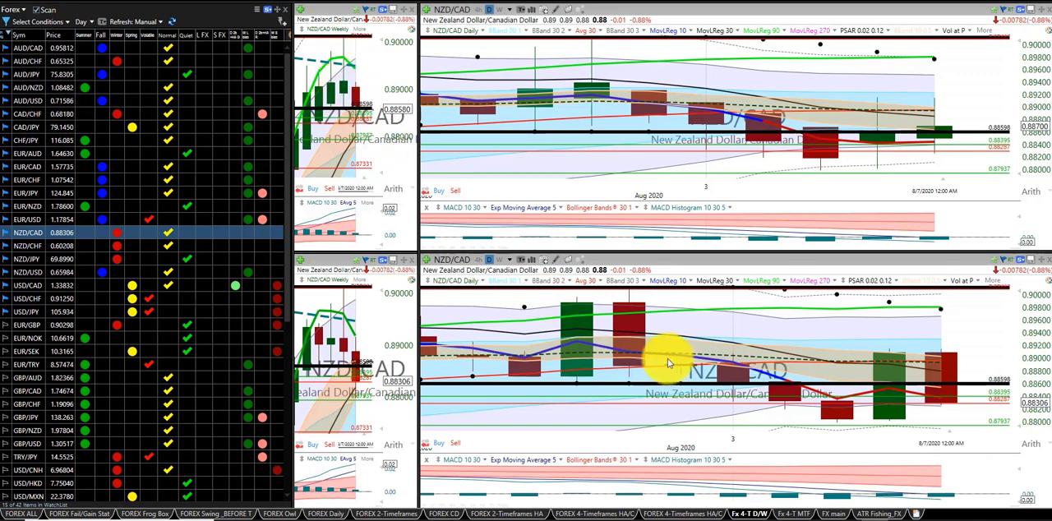
{"action": "mouse_move", "coordinate": [705, 392]}
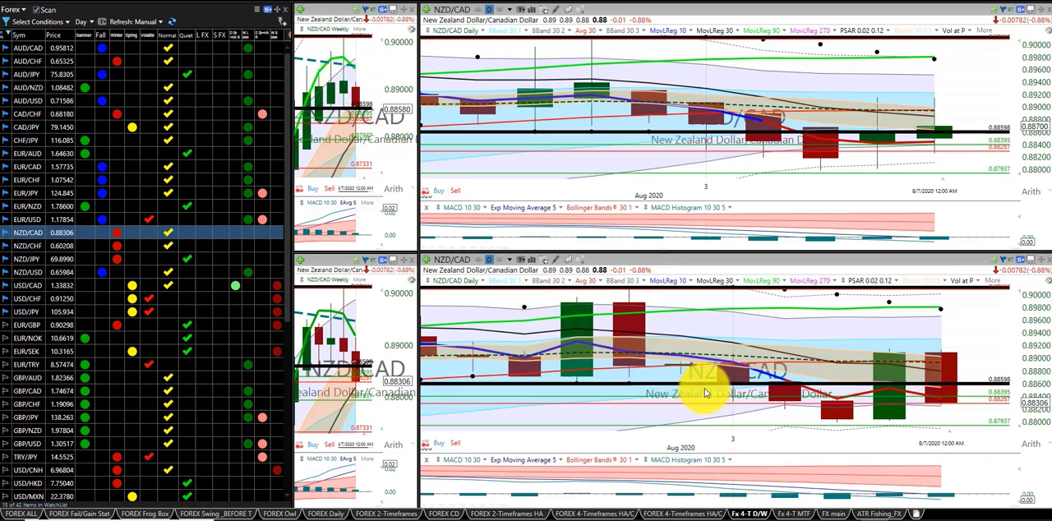
{"action": "mouse_move", "coordinate": [688, 387]}
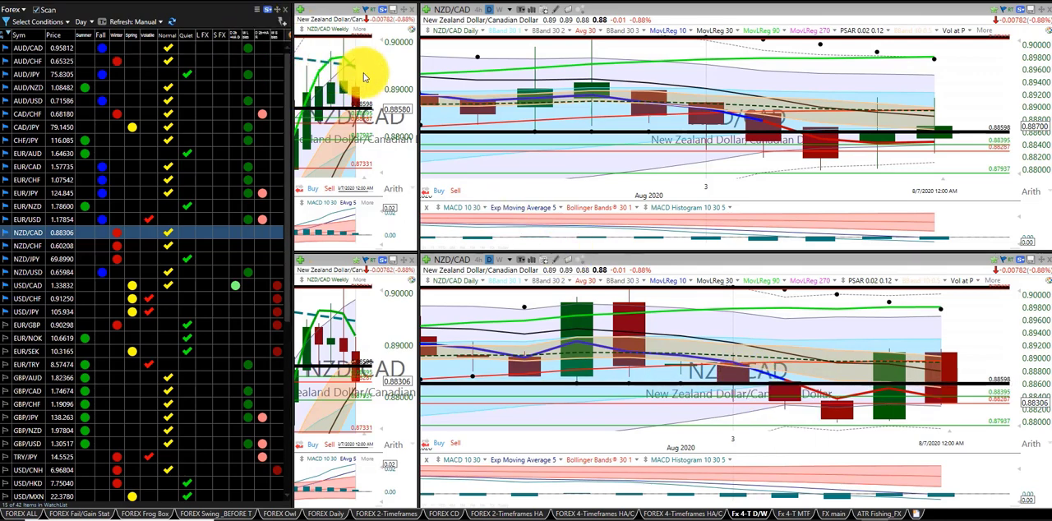
{"action": "mouse_move", "coordinate": [343, 68]}
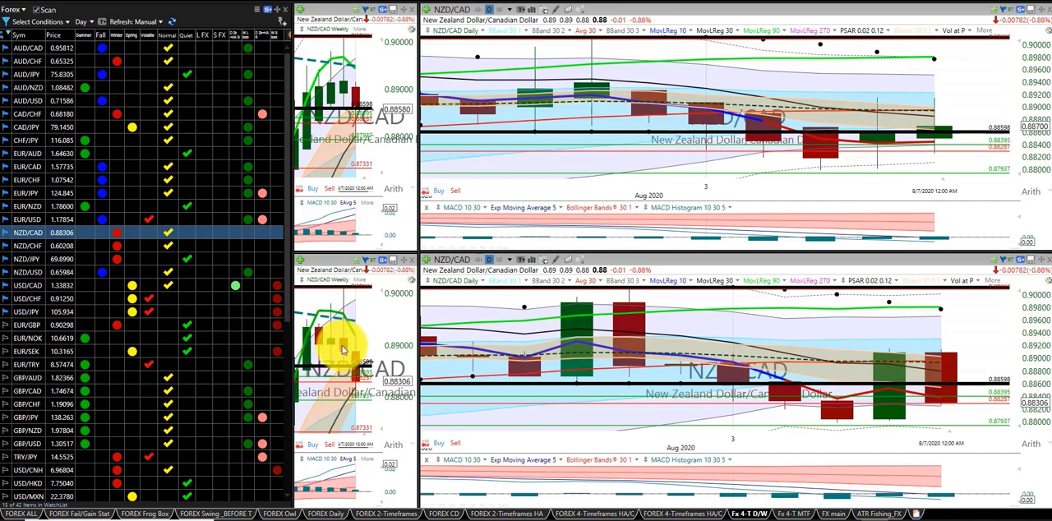
{"action": "mouse_move", "coordinate": [335, 360]}
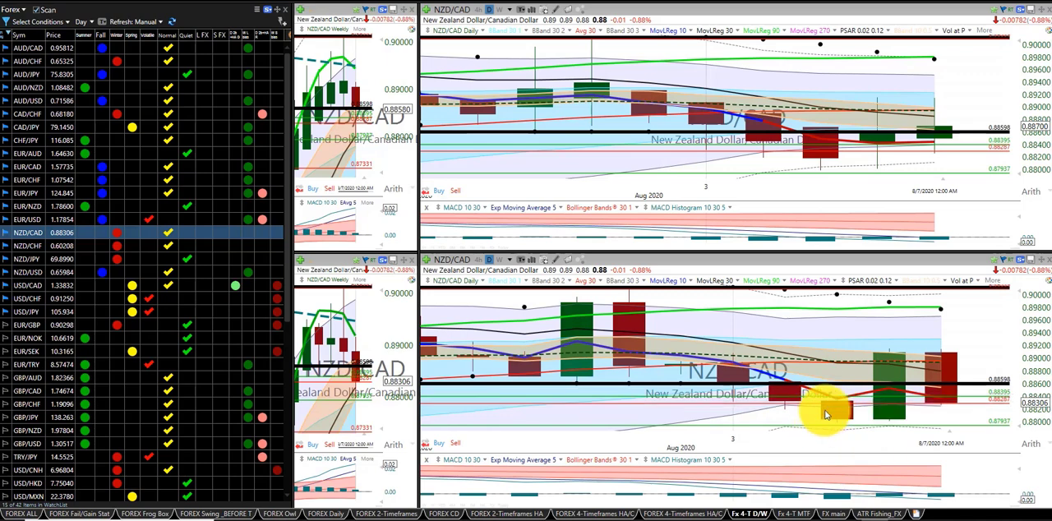
- Load NZD/CHF into the linked weekly and daily charts
{"action": "left_click", "coordinate": [27, 245]}
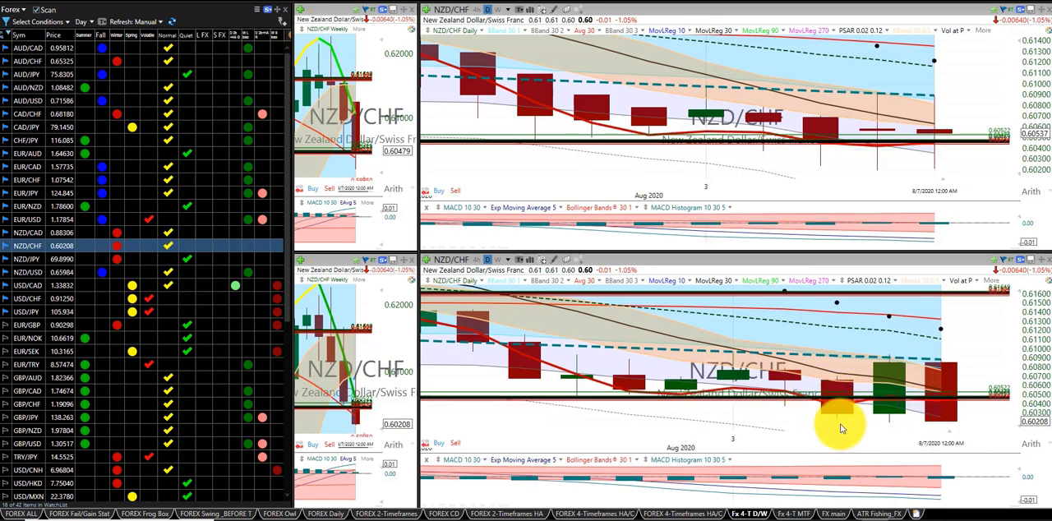
{"action": "mouse_move", "coordinate": [616, 415]}
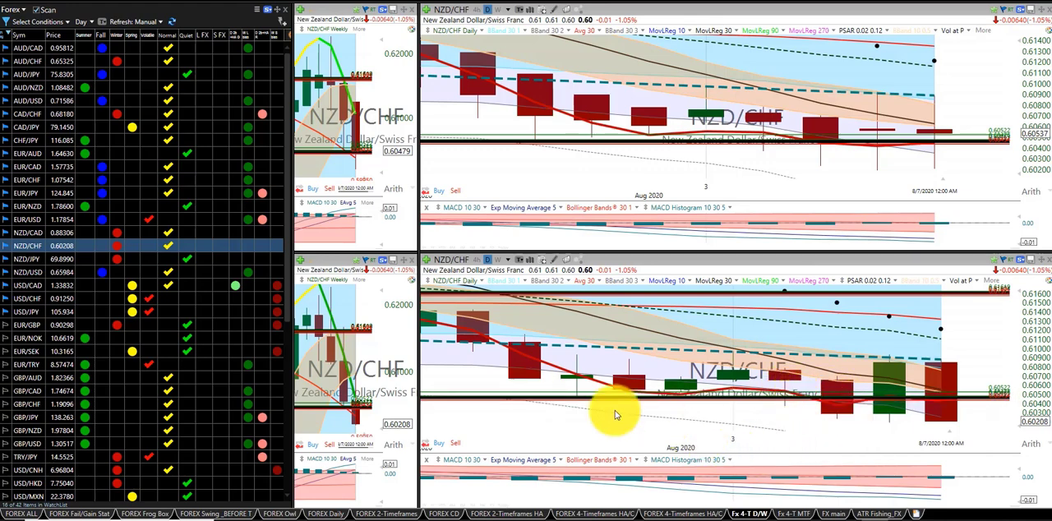
- Load NZD/JPY into the linked weekly and daily charts
{"action": "left_click", "coordinate": [27, 258]}
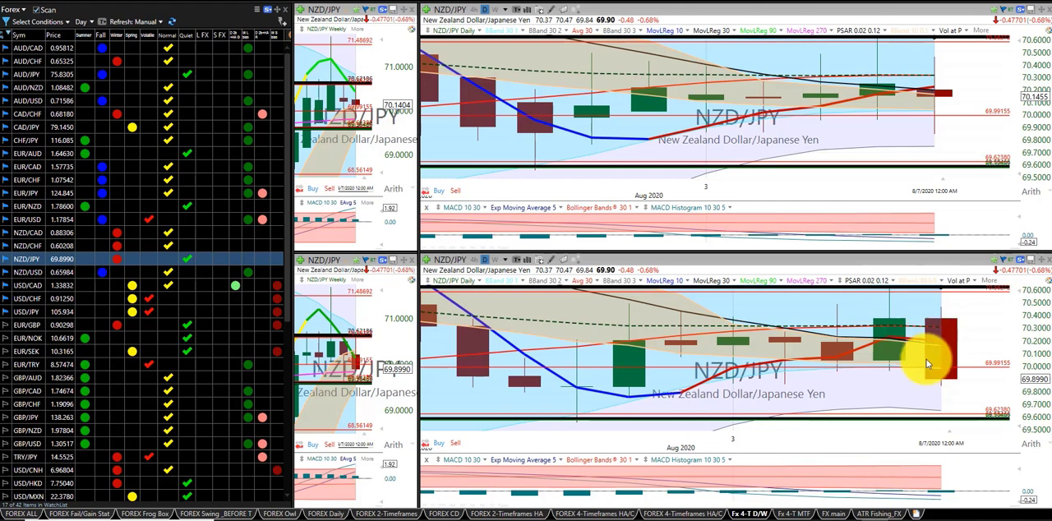
{"action": "mouse_move", "coordinate": [329, 94]}
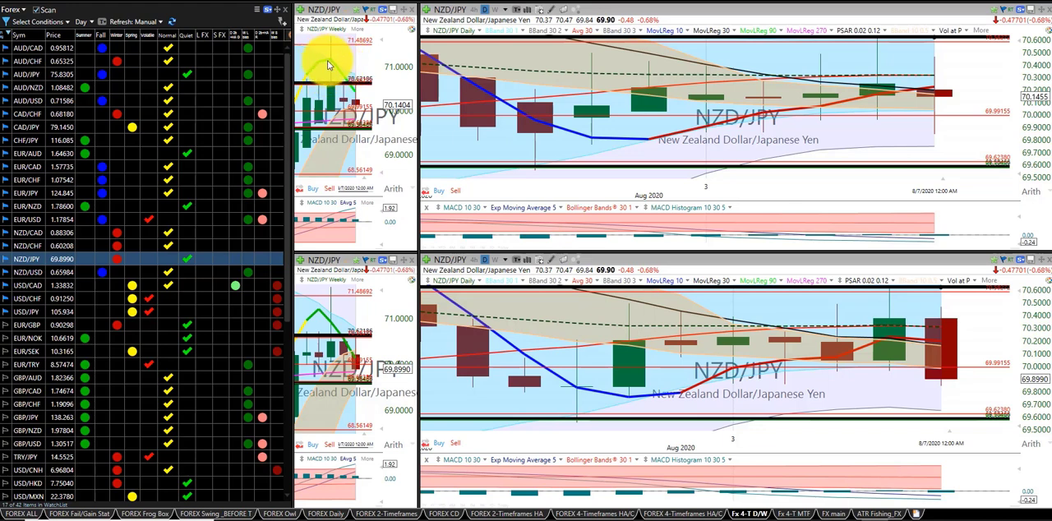
- Load NZD/USD into the linked weekly and daily charts
{"action": "left_click", "coordinate": [26, 272]}
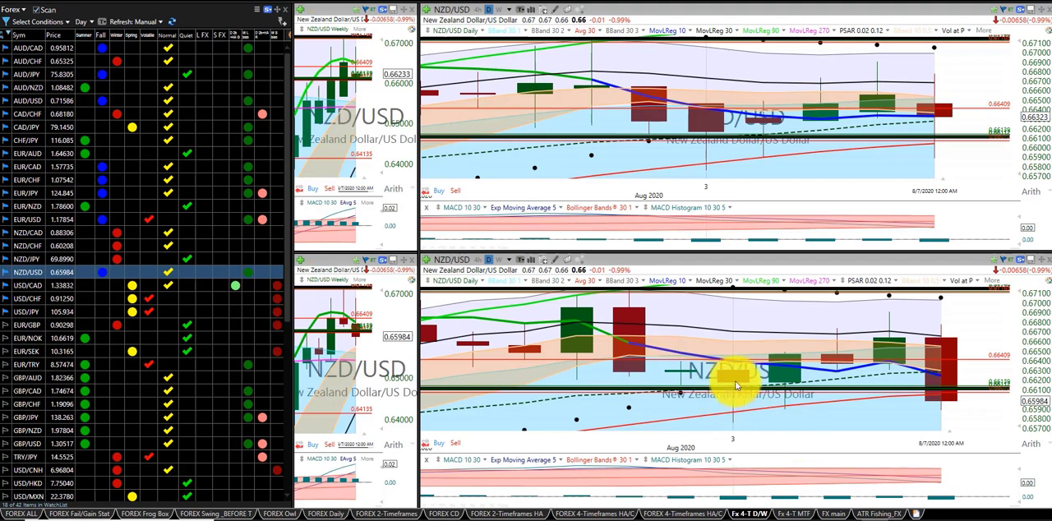
{"action": "mouse_move", "coordinate": [818, 376]}
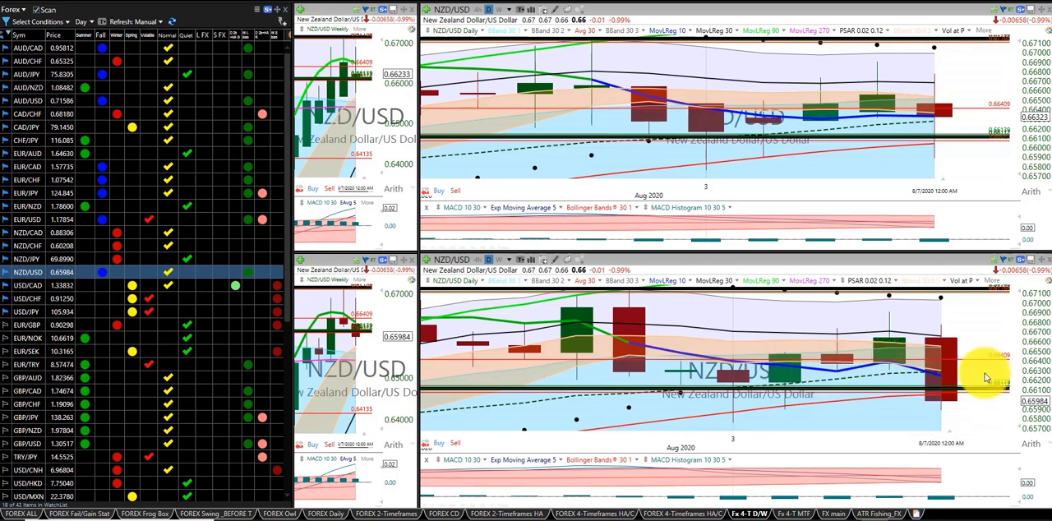
{"action": "mouse_move", "coordinate": [323, 313]}
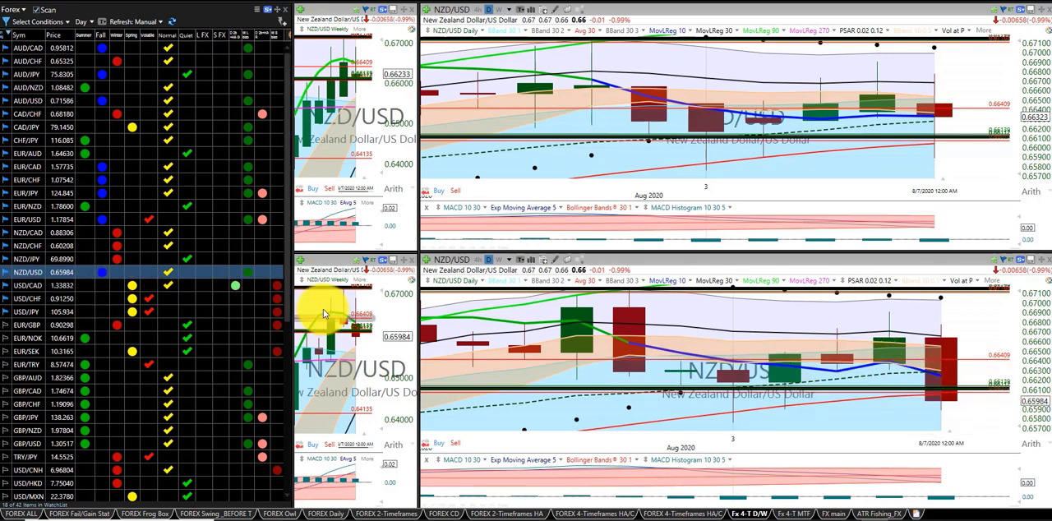
{"action": "mouse_move", "coordinate": [339, 319]}
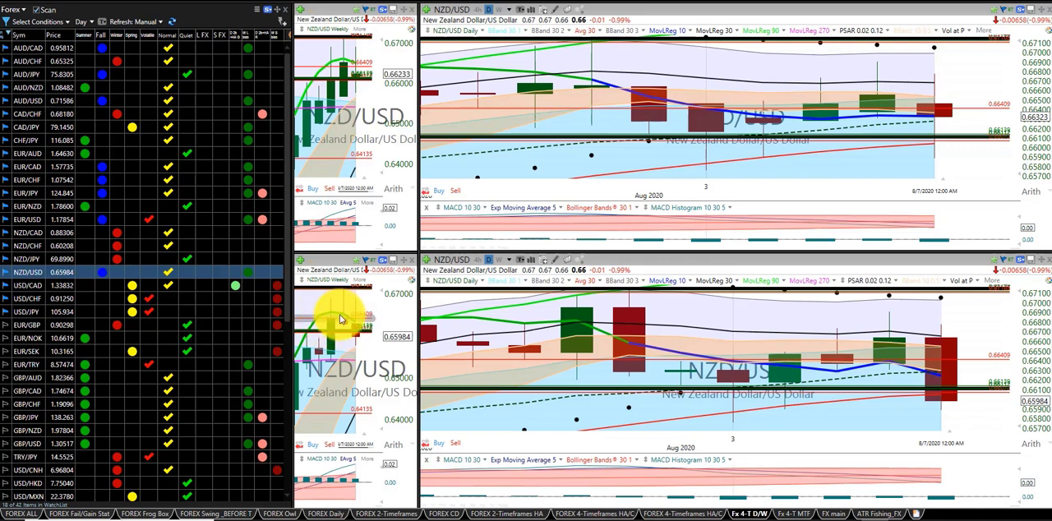
- Load USD/CAD into the linked weekly and daily charts
{"action": "left_click", "coordinate": [25, 285]}
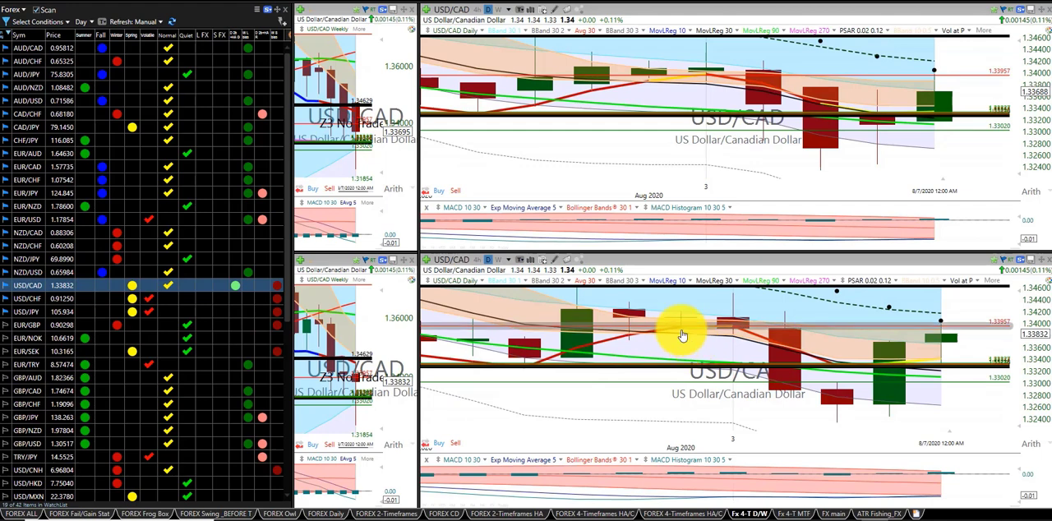
{"action": "mouse_move", "coordinate": [680, 327]}
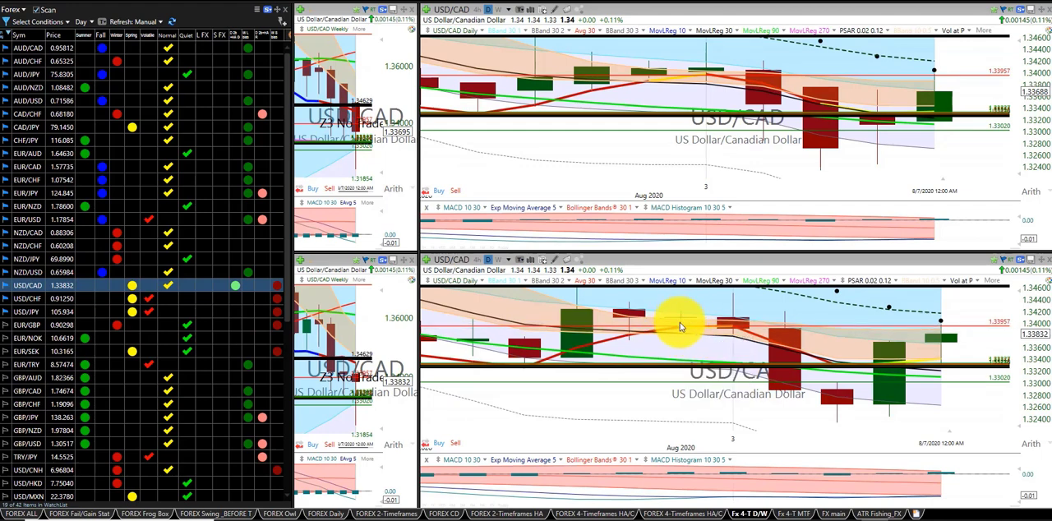
{"action": "mouse_move", "coordinate": [678, 323]}
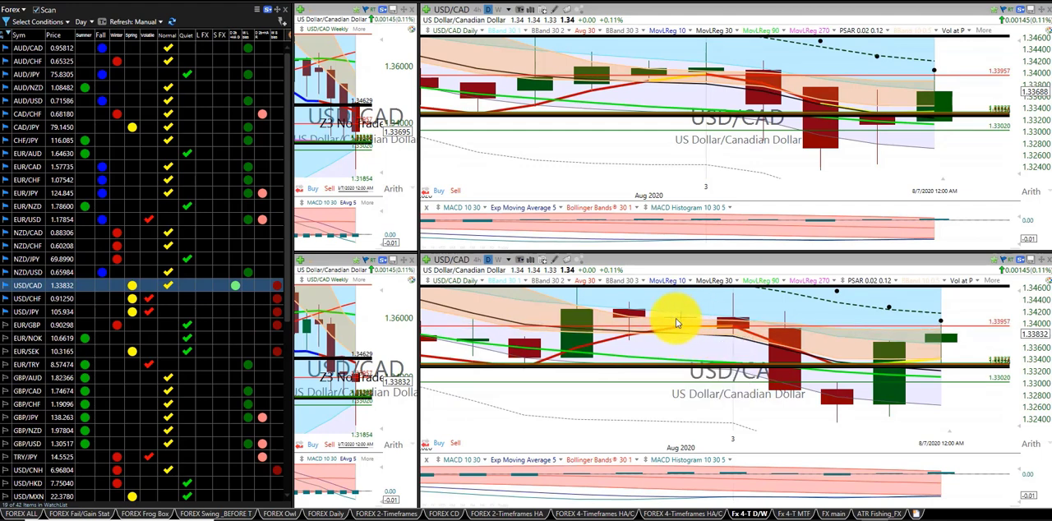
{"action": "mouse_move", "coordinate": [715, 329]}
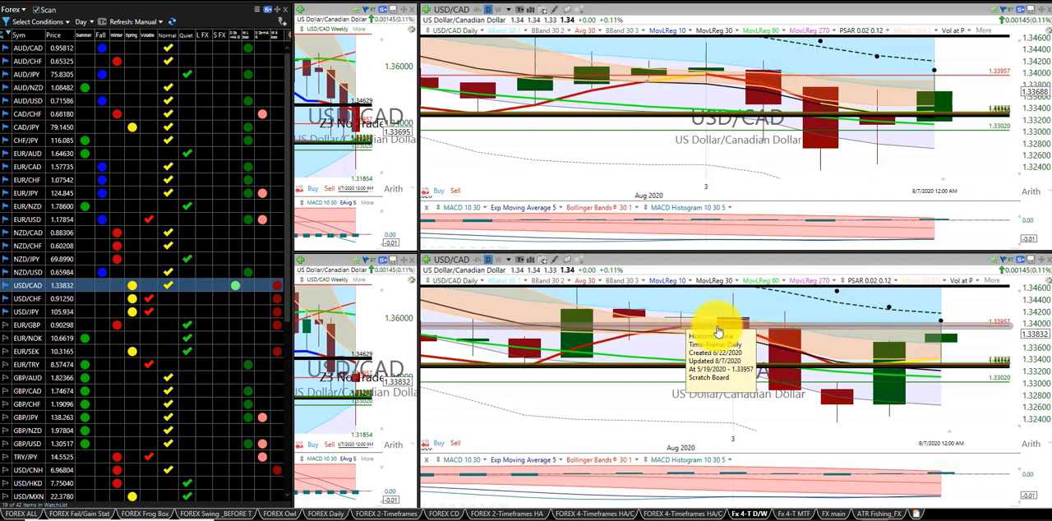
{"action": "mouse_move", "coordinate": [764, 350]}
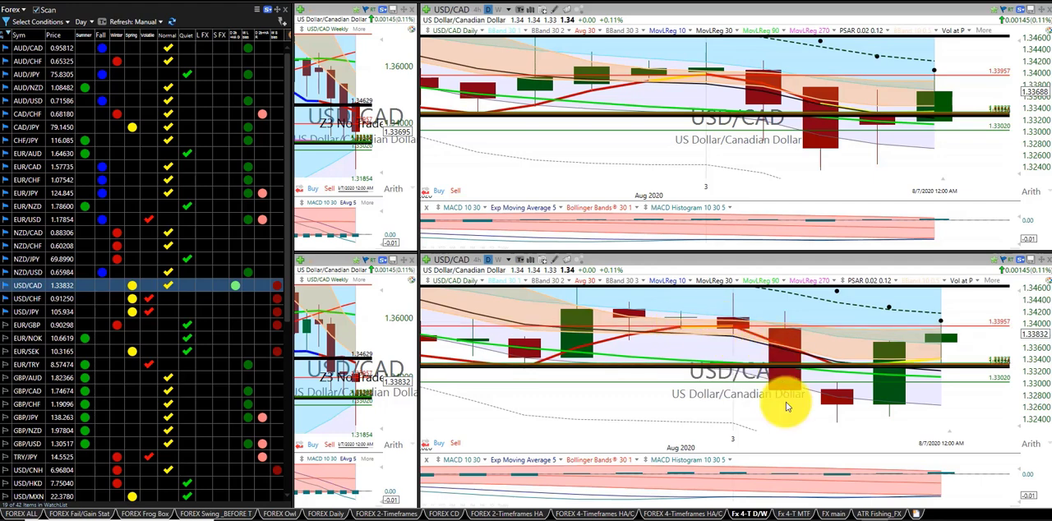
{"action": "mouse_move", "coordinate": [782, 388]}
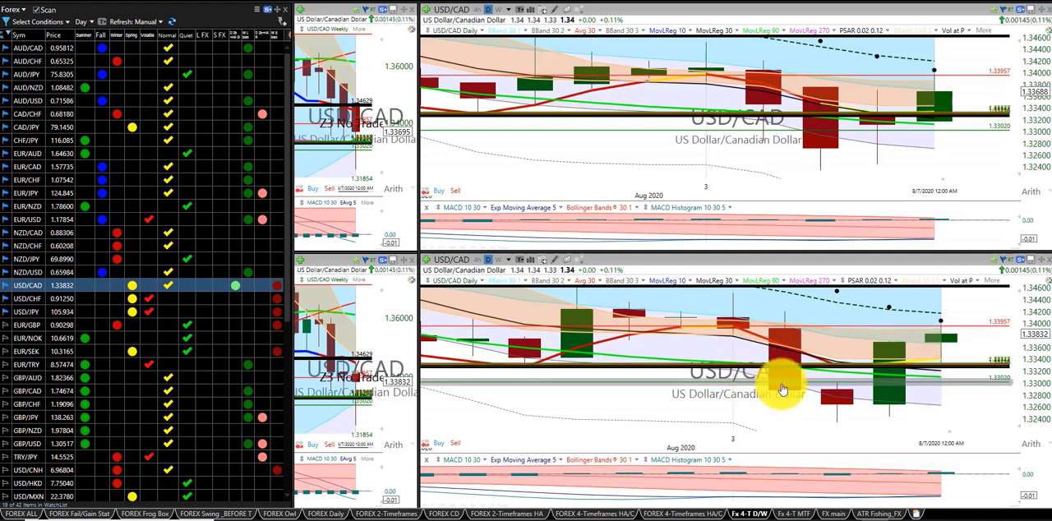
{"action": "mouse_move", "coordinate": [836, 397]}
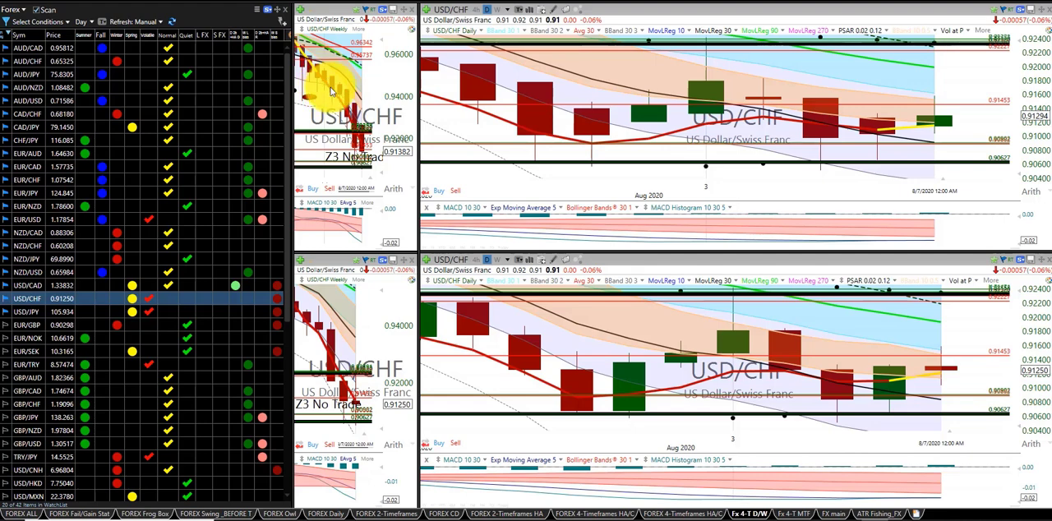
{"action": "mouse_move", "coordinate": [427, 209]}
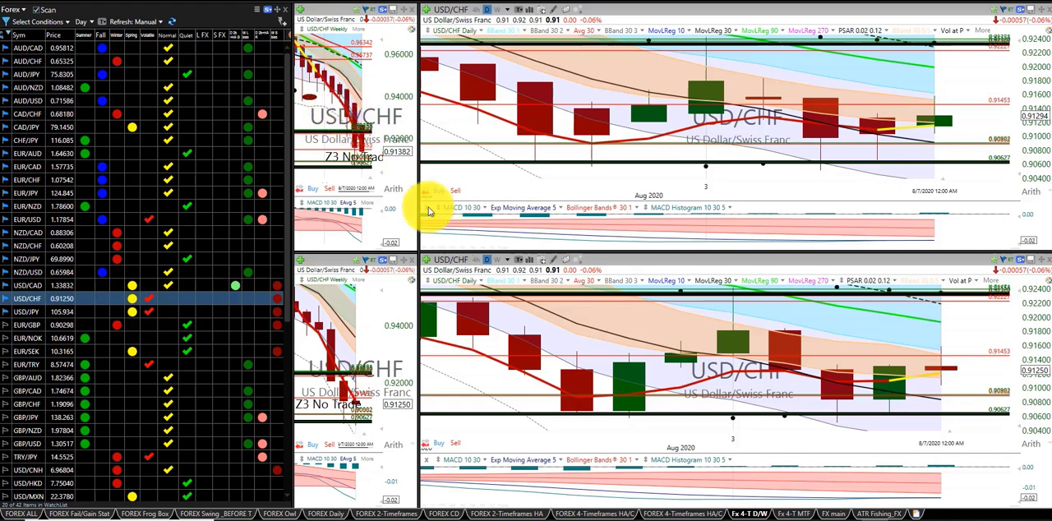
{"action": "mouse_move", "coordinate": [710, 296]}
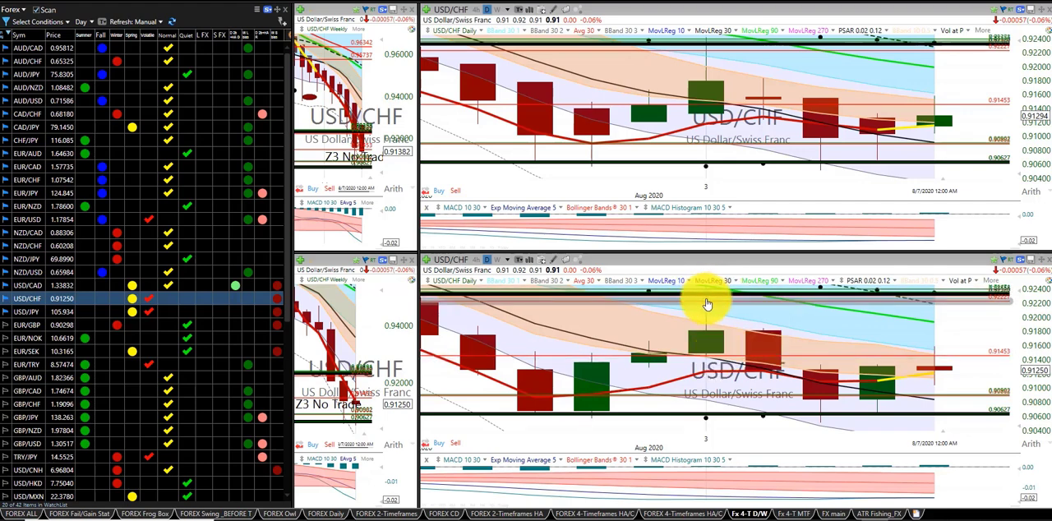
{"action": "mouse_move", "coordinate": [714, 364]}
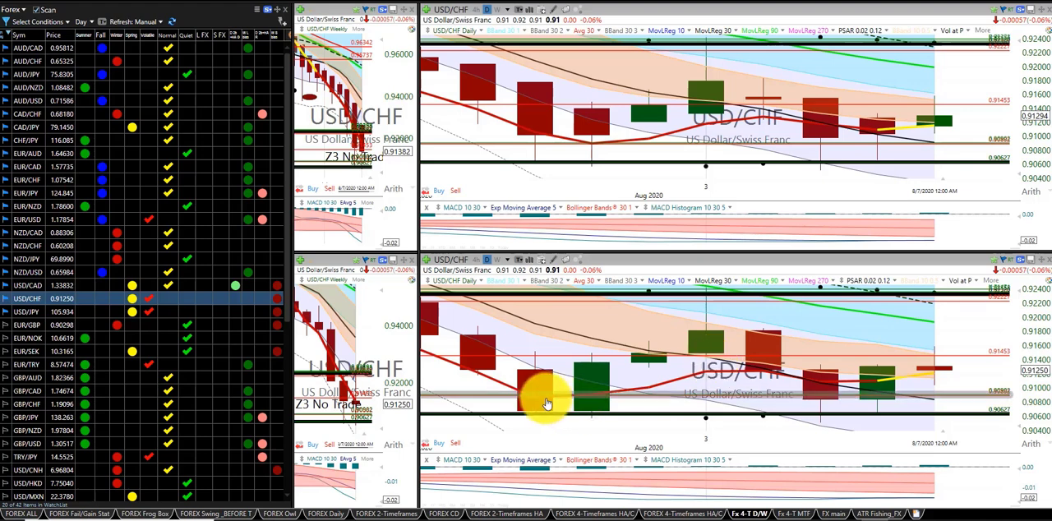
{"action": "mouse_move", "coordinate": [727, 421]}
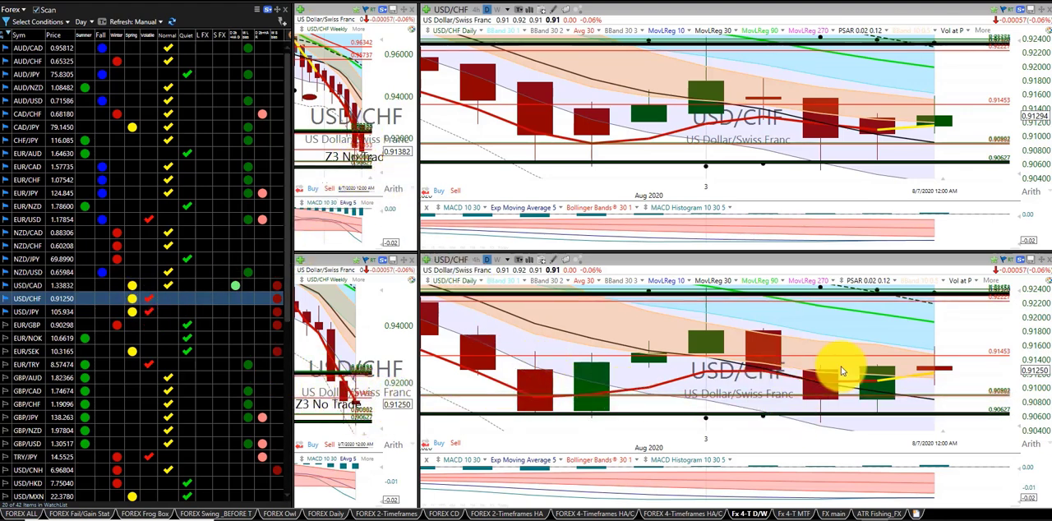
{"action": "mouse_move", "coordinate": [756, 385]}
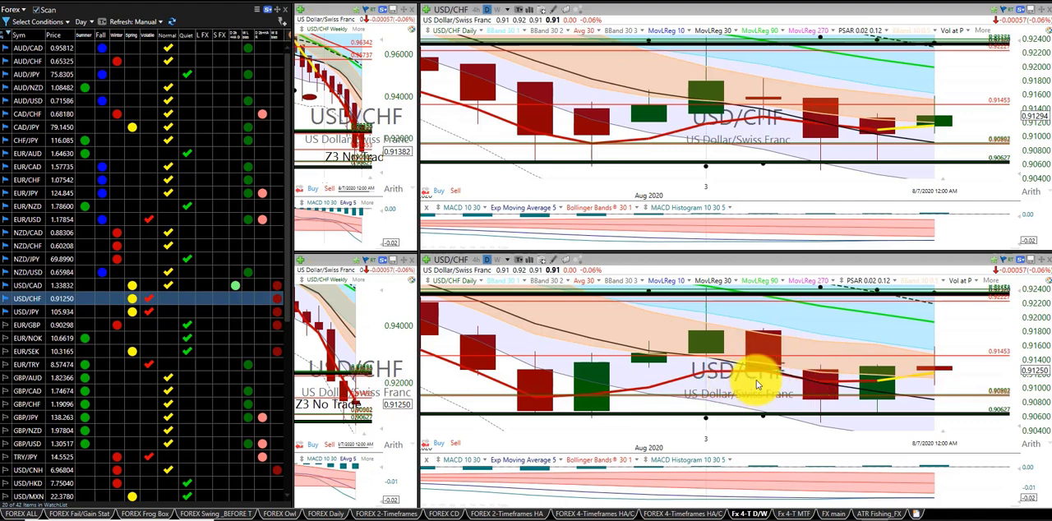
{"action": "mouse_move", "coordinate": [662, 394]}
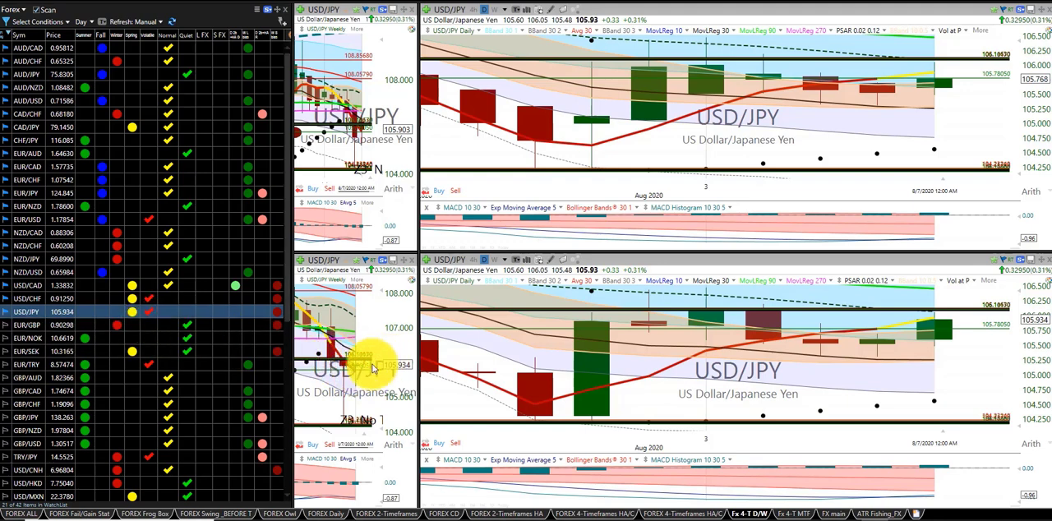
{"action": "mouse_move", "coordinate": [559, 395]}
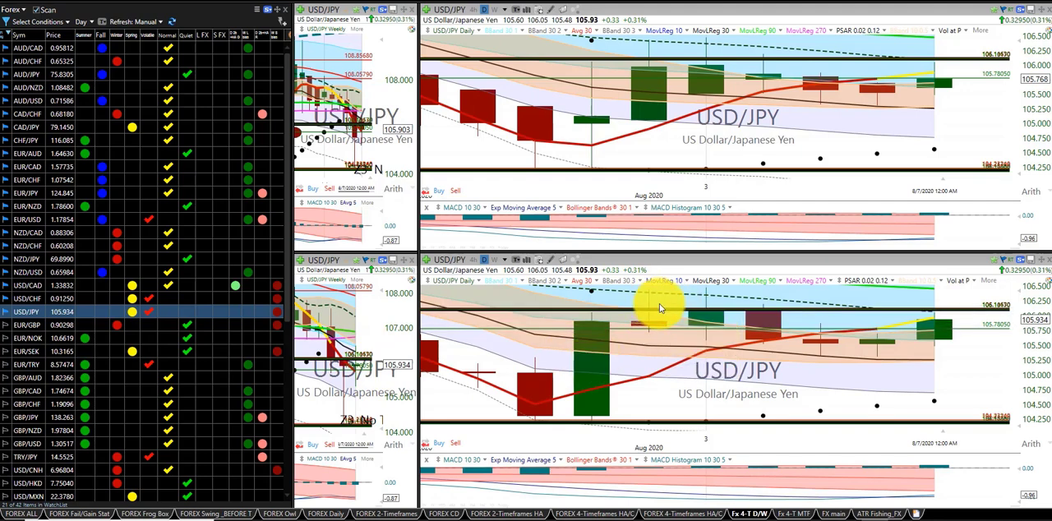
{"action": "mouse_move", "coordinate": [674, 300]}
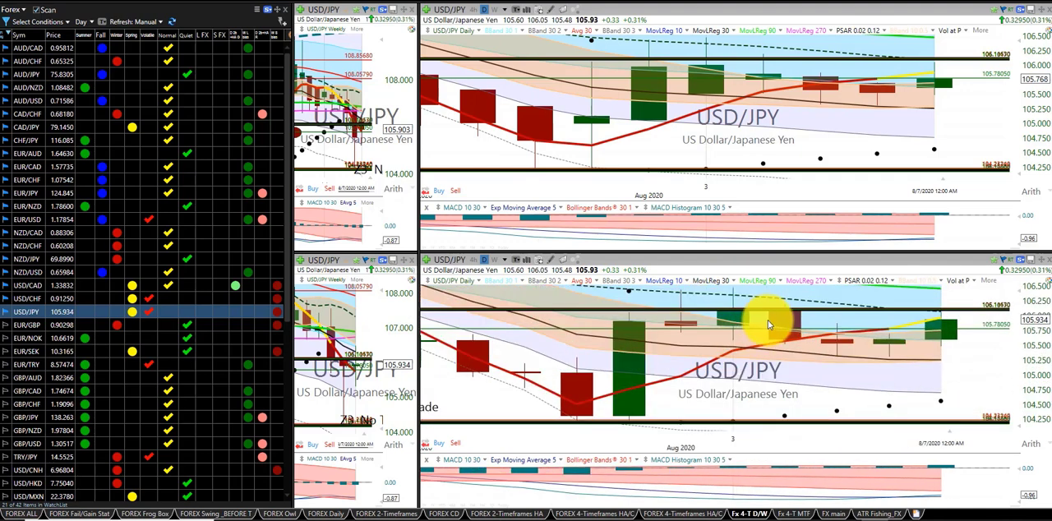
{"action": "mouse_move", "coordinate": [674, 296]}
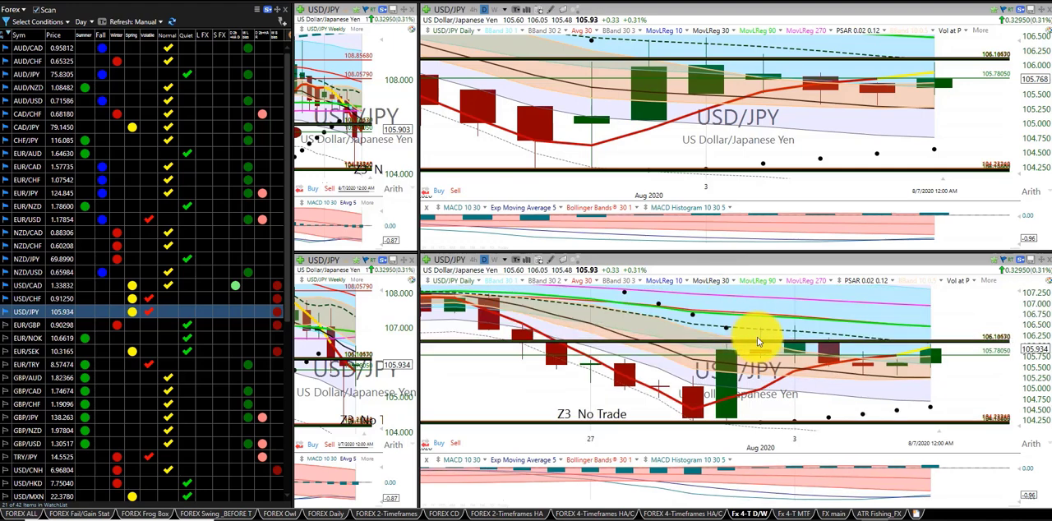
{"action": "mouse_move", "coordinate": [739, 333]}
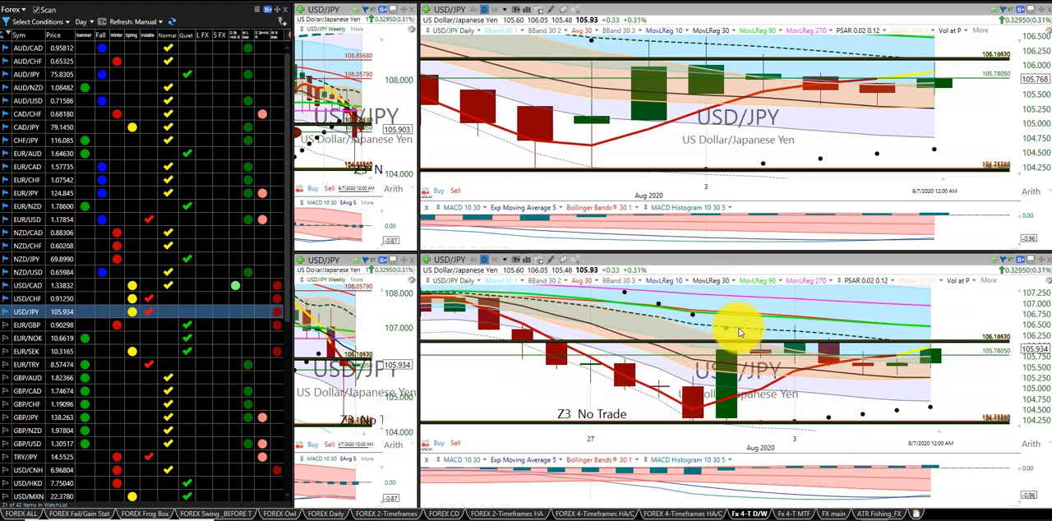
{"action": "mouse_move", "coordinate": [793, 320]}
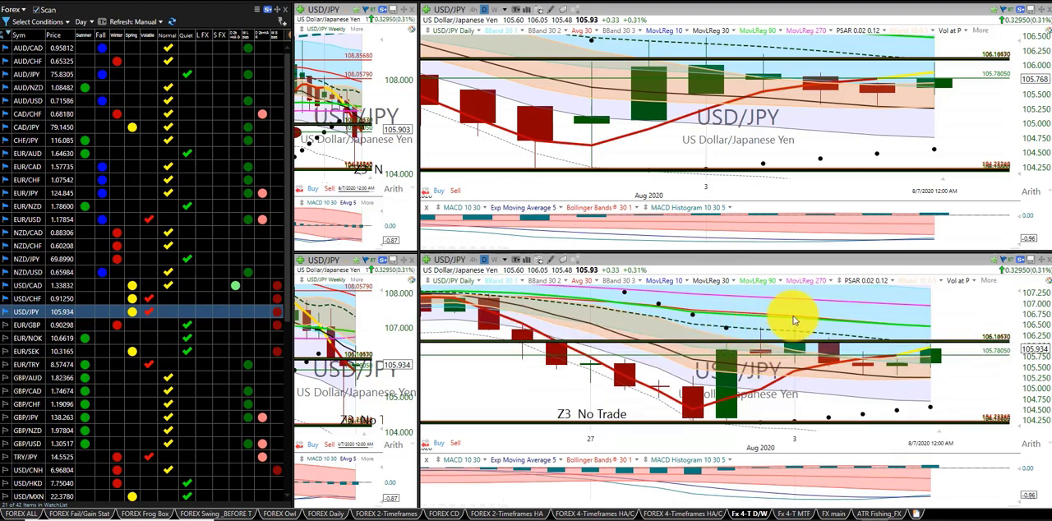
{"action": "mouse_move", "coordinate": [744, 333]}
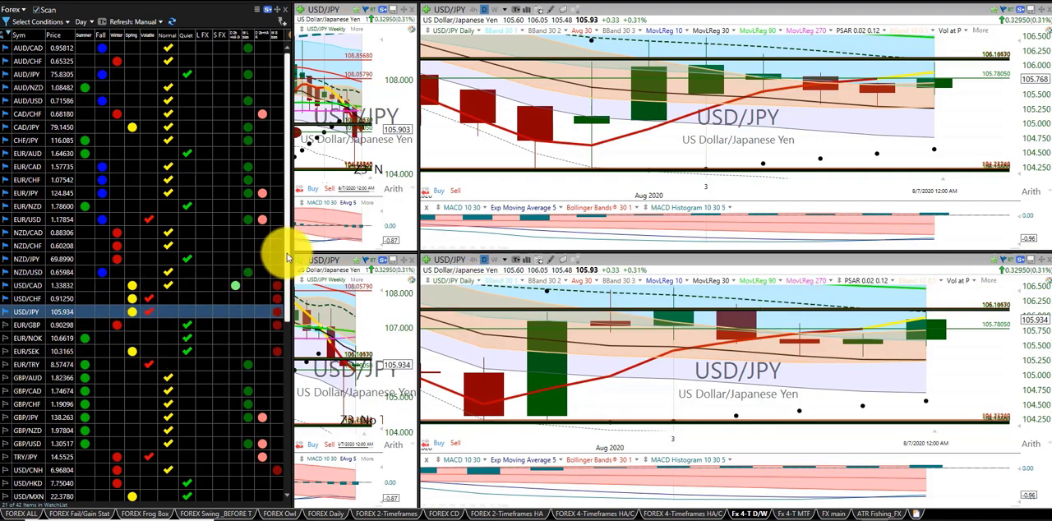
- Load silver (XAG/USD) from the watchlist for review, then switch the panes to gold (XAU/USD)
{"action": "scroll", "scroll_direction": "down", "scroll_amount": 3}
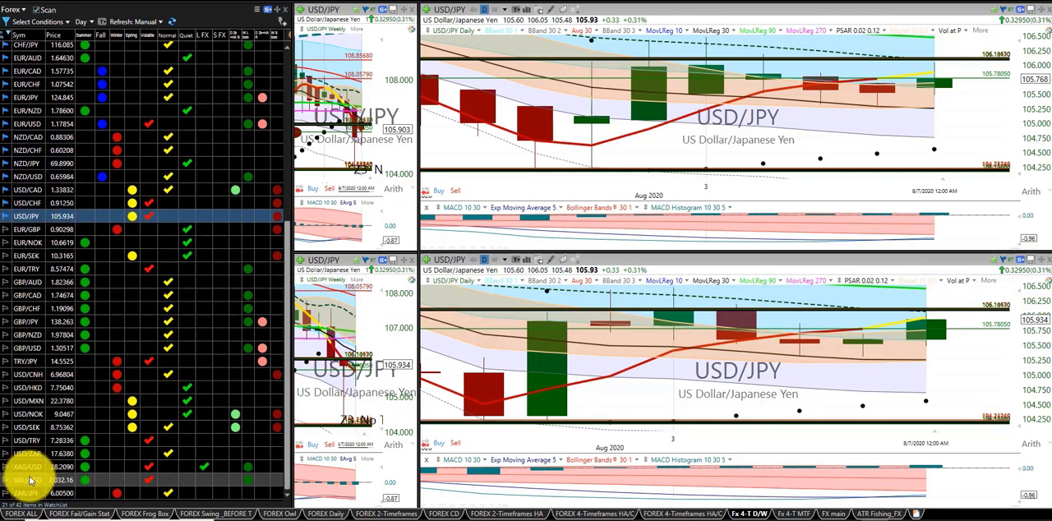
{"action": "left_click", "coordinate": [27, 467]}
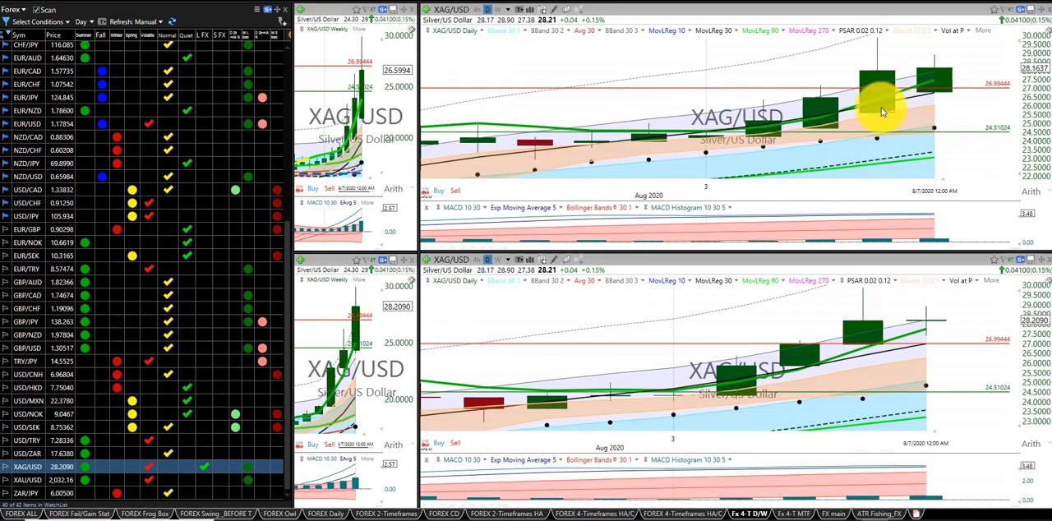
{"action": "mouse_move", "coordinate": [1015, 62]}
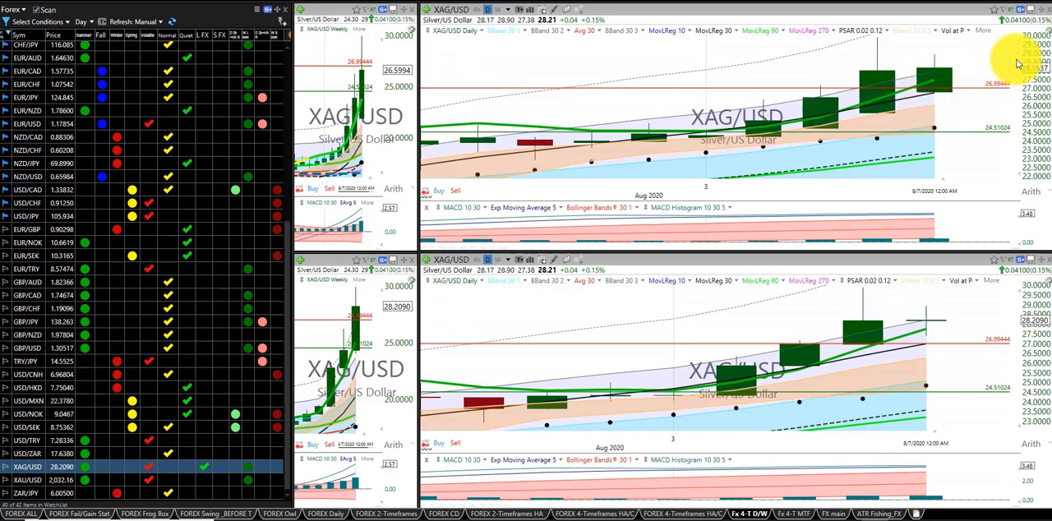
{"action": "mouse_move", "coordinate": [1019, 69]}
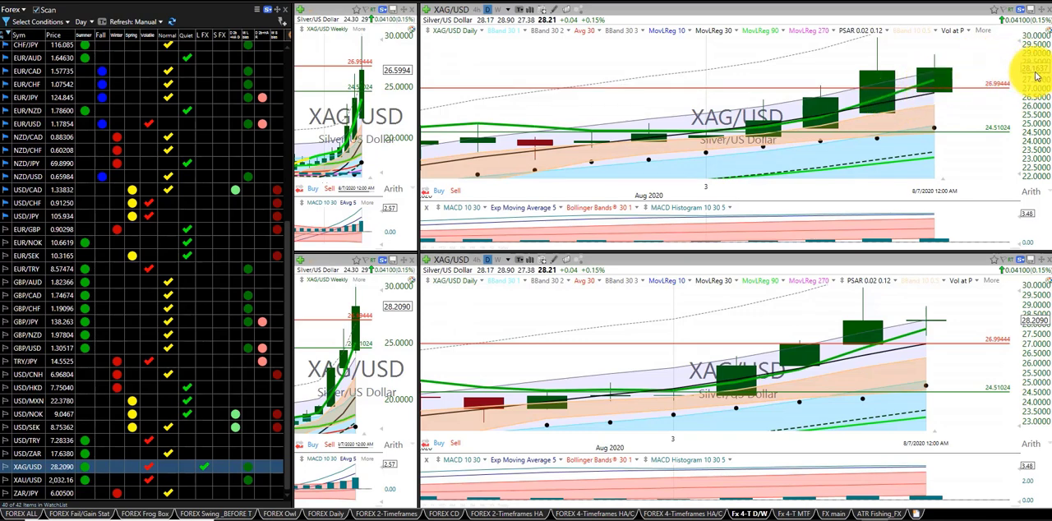
{"action": "mouse_move", "coordinate": [957, 326]}
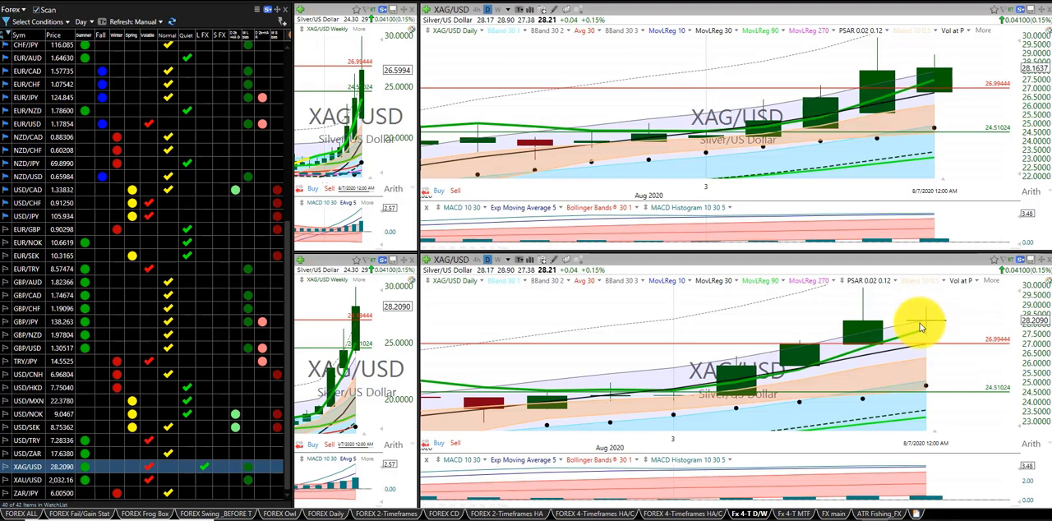
{"action": "mouse_move", "coordinate": [937, 319]}
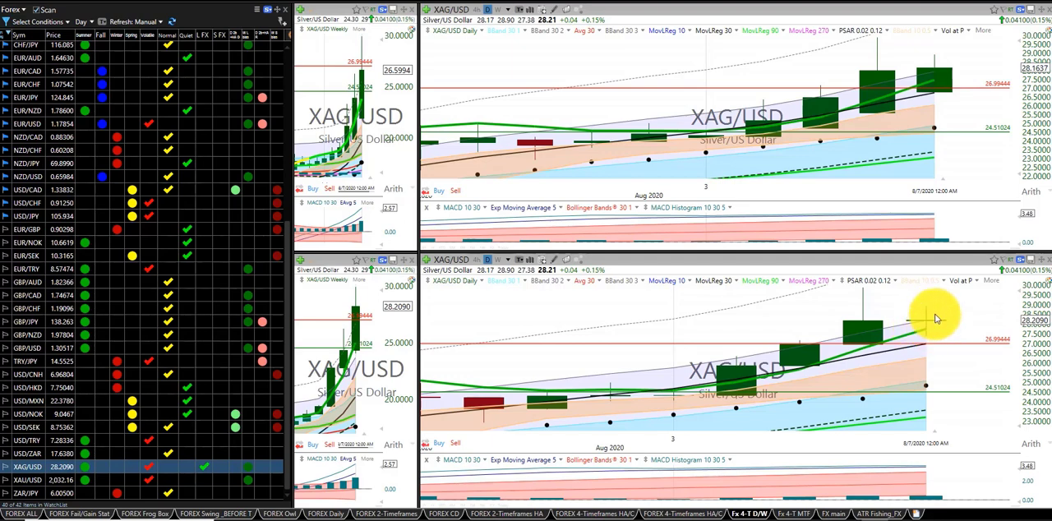
{"action": "mouse_move", "coordinate": [335, 319]}
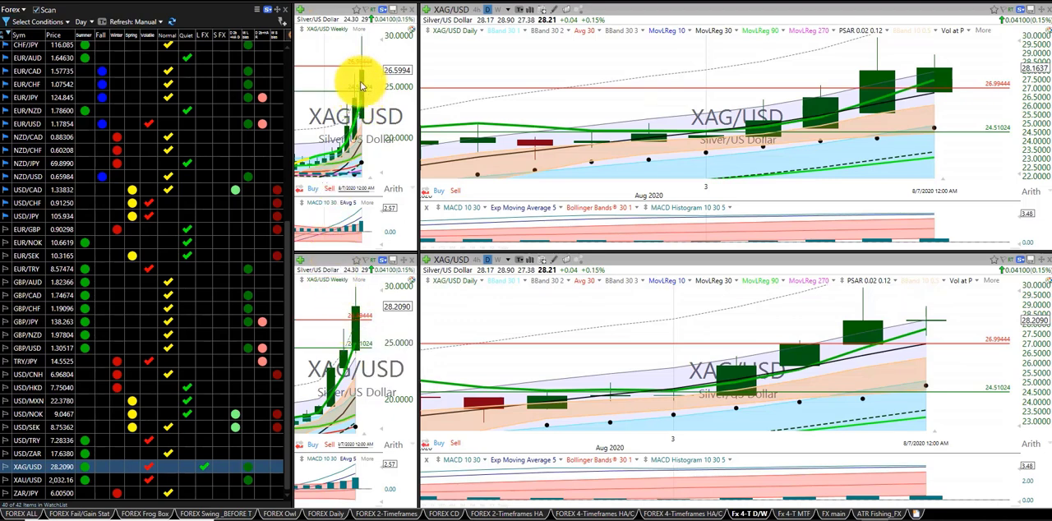
{"action": "left_click", "coordinate": [27, 479]}
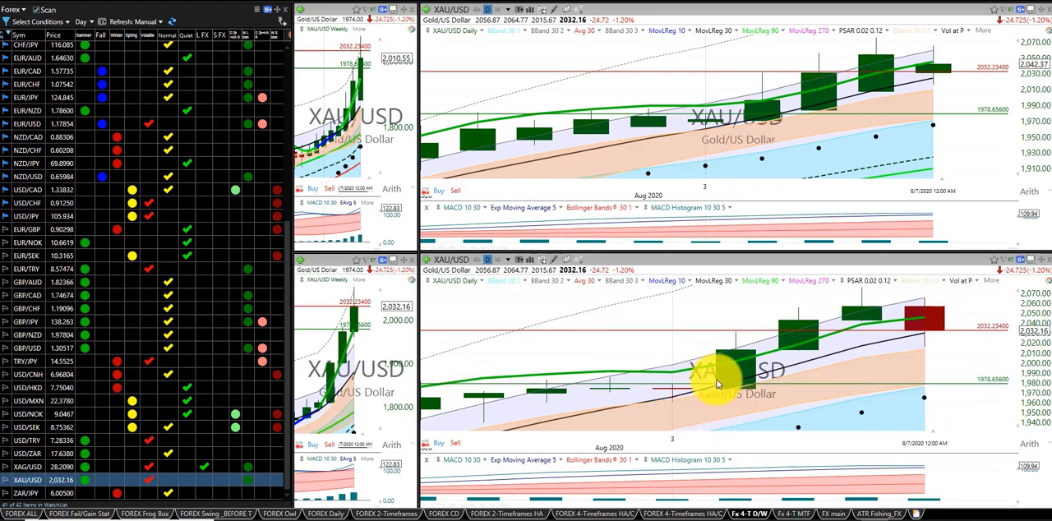
{"action": "mouse_move", "coordinate": [873, 337]}
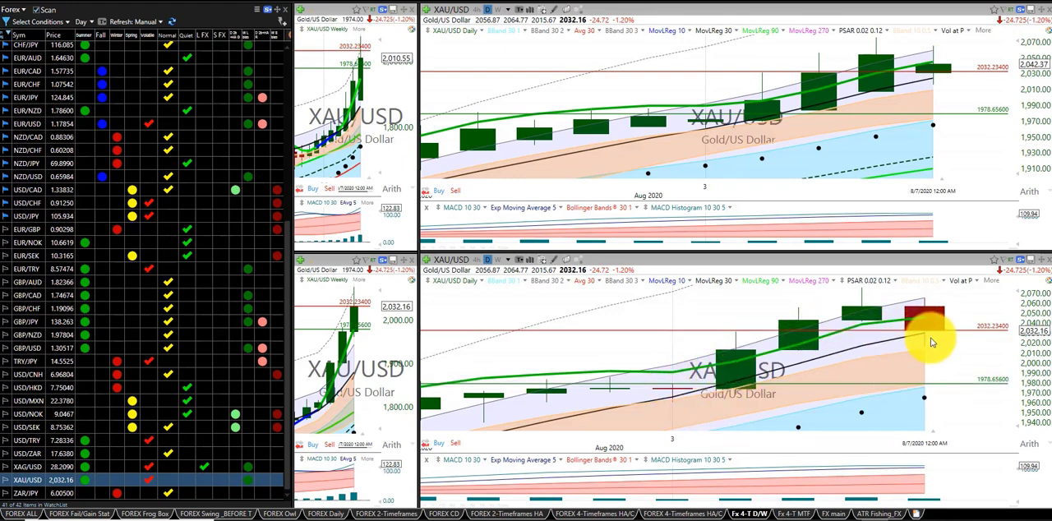
{"action": "mouse_move", "coordinate": [912, 319]}
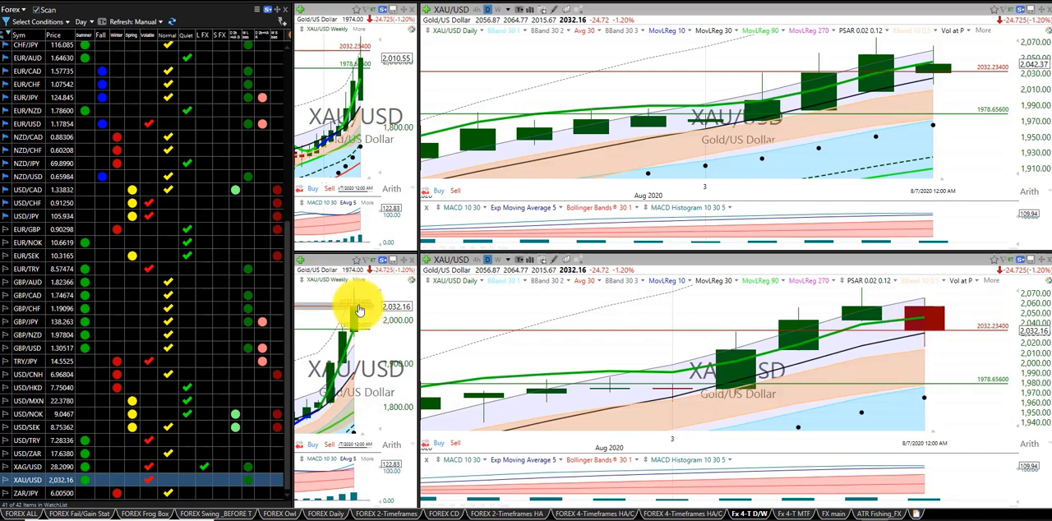
{"action": "mouse_move", "coordinate": [497, 343]}
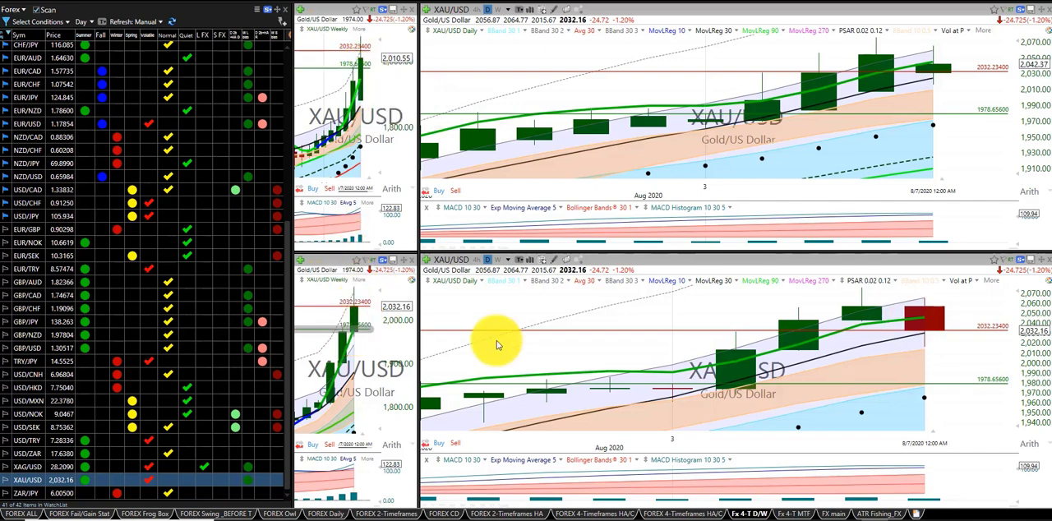
{"action": "mouse_move", "coordinate": [914, 322]}
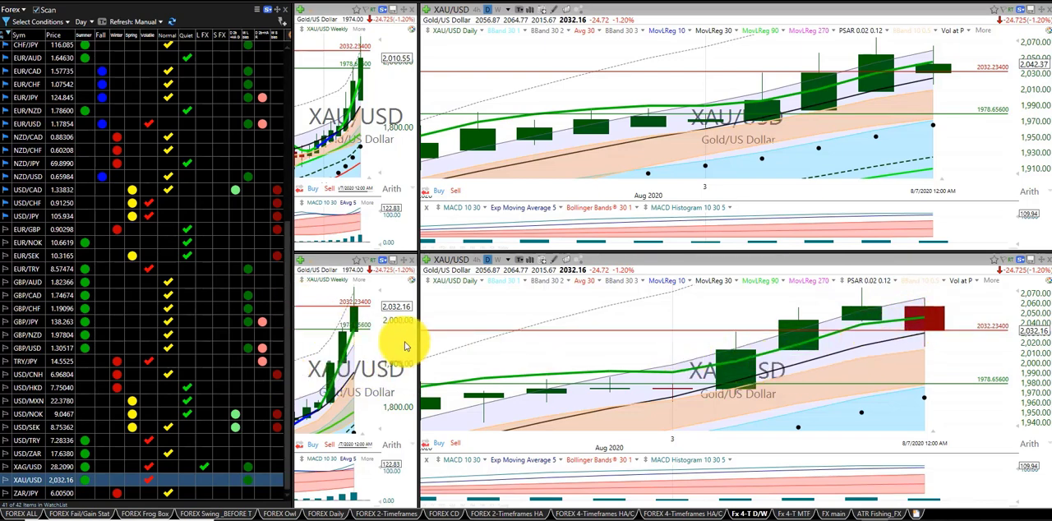
{"action": "mouse_move", "coordinate": [516, 340]}
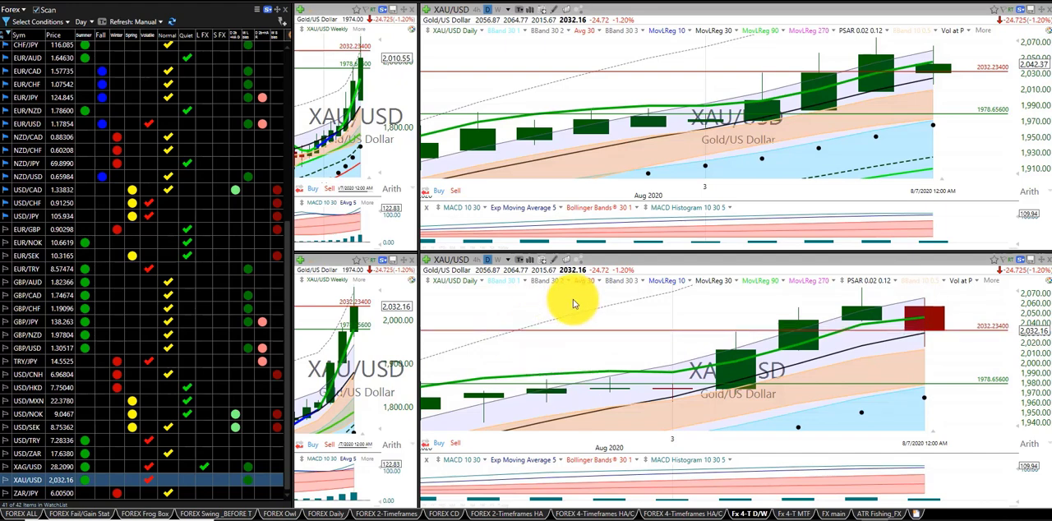
{"action": "mouse_move", "coordinate": [573, 306]}
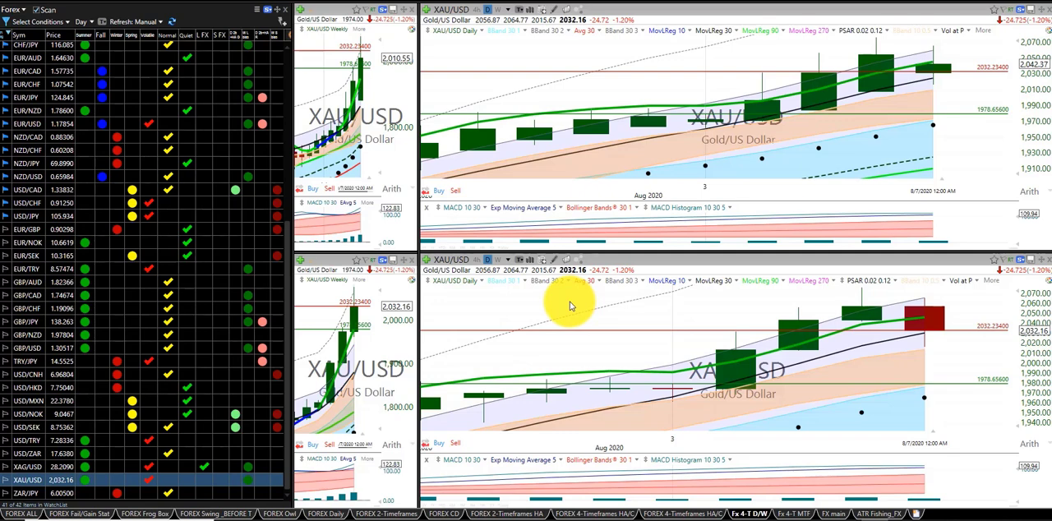
{"action": "mouse_move", "coordinate": [631, 304]}
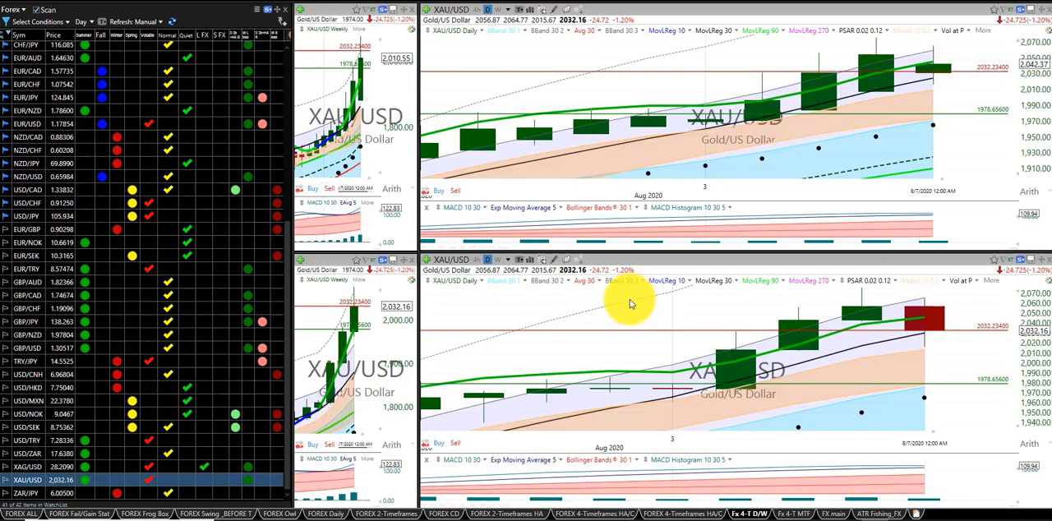